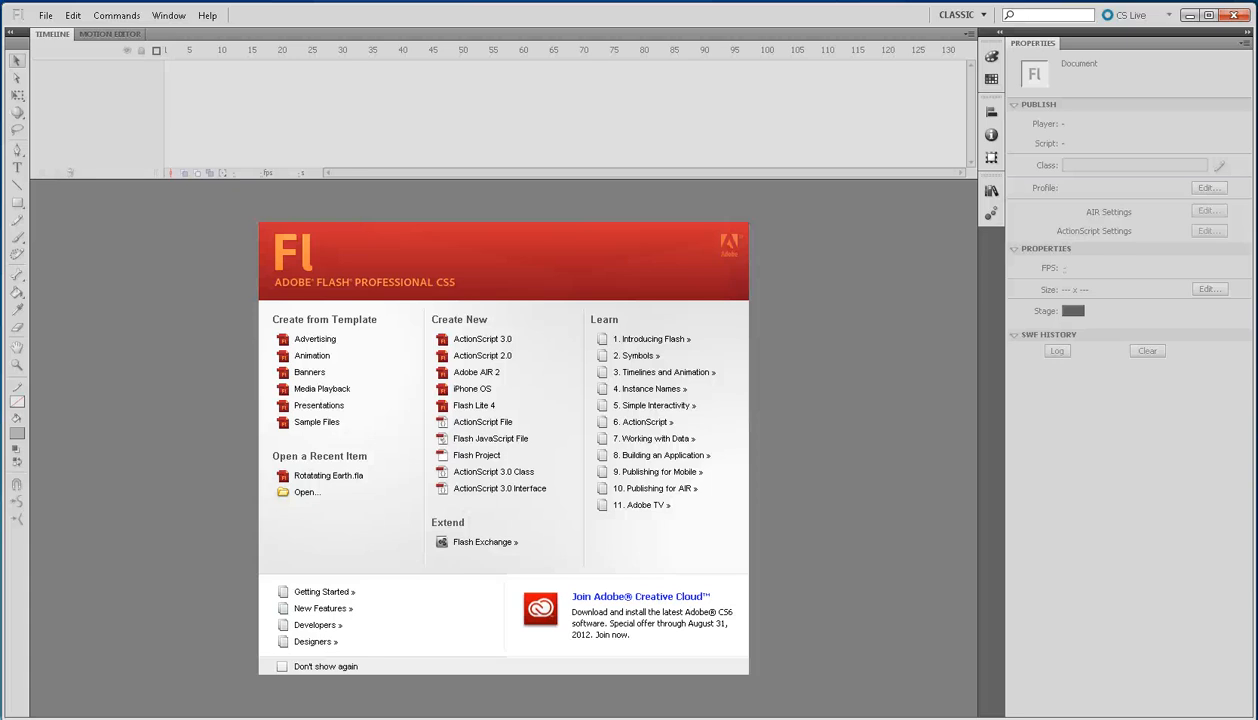
mouse_move(216, 592)
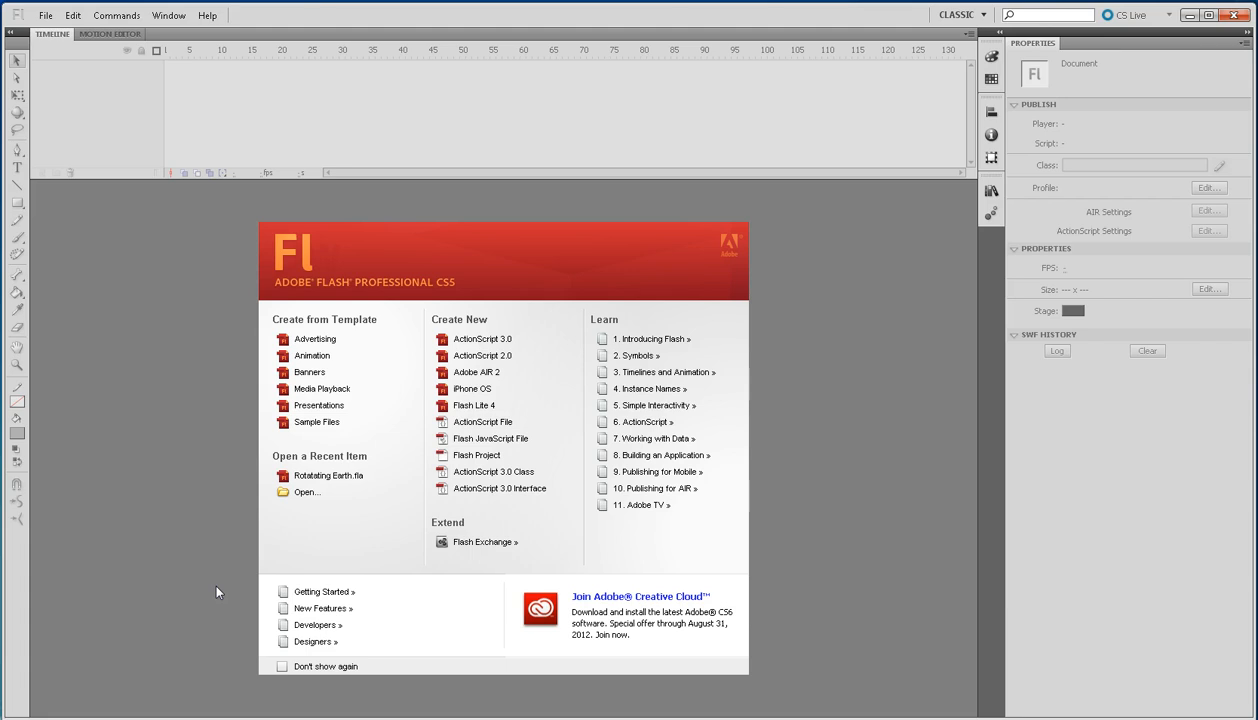
mouse_move(856, 300)
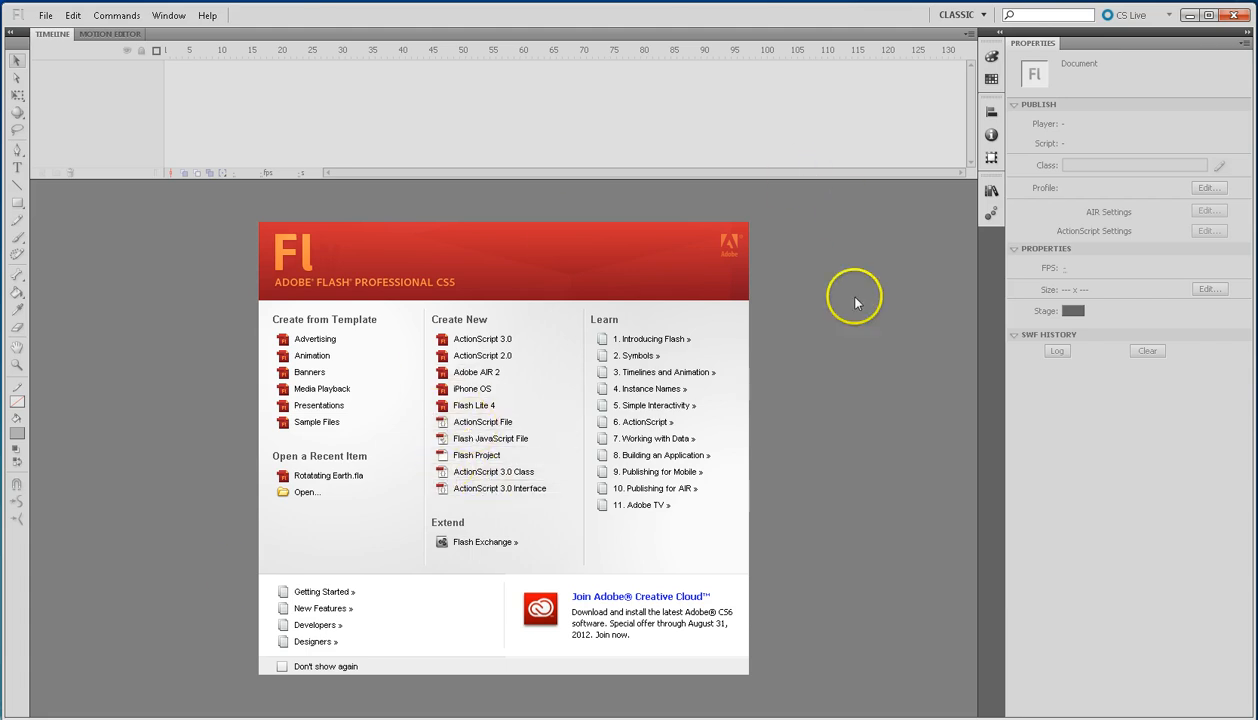
mouse_move(872, 176)
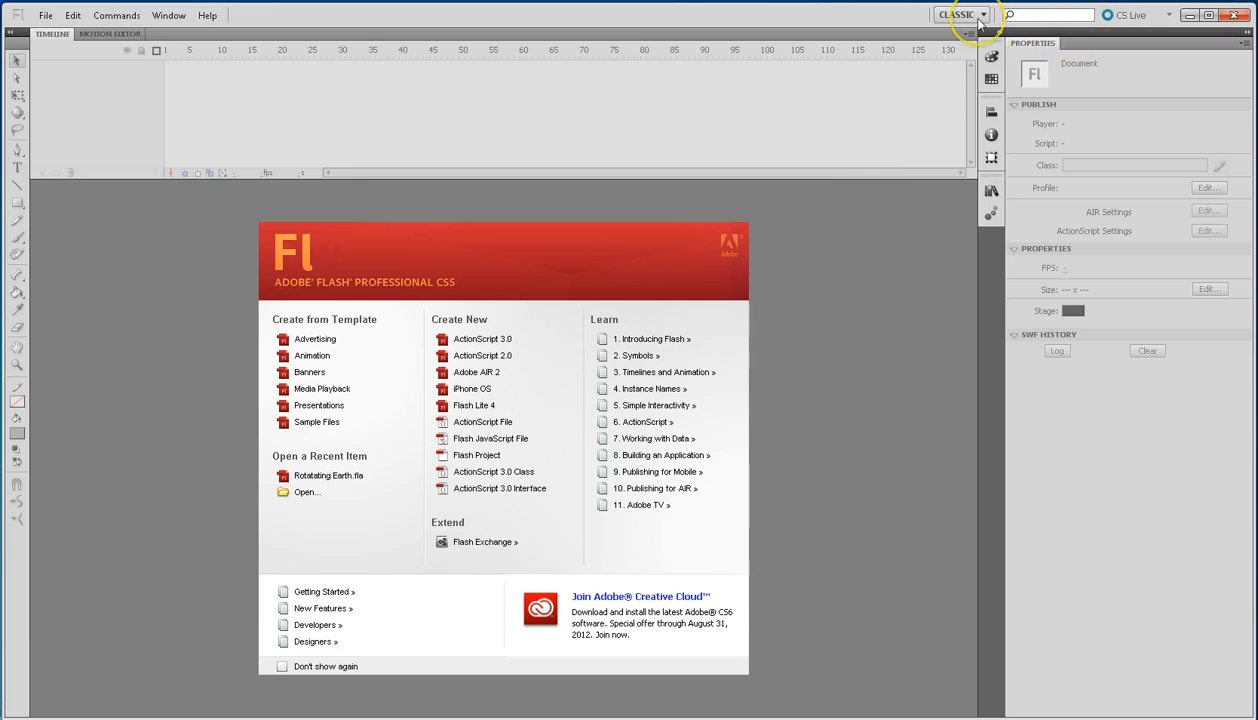
Start an ActionScript 3.0 document at 350×350 and name its layer Earth.
left_click(980, 14)
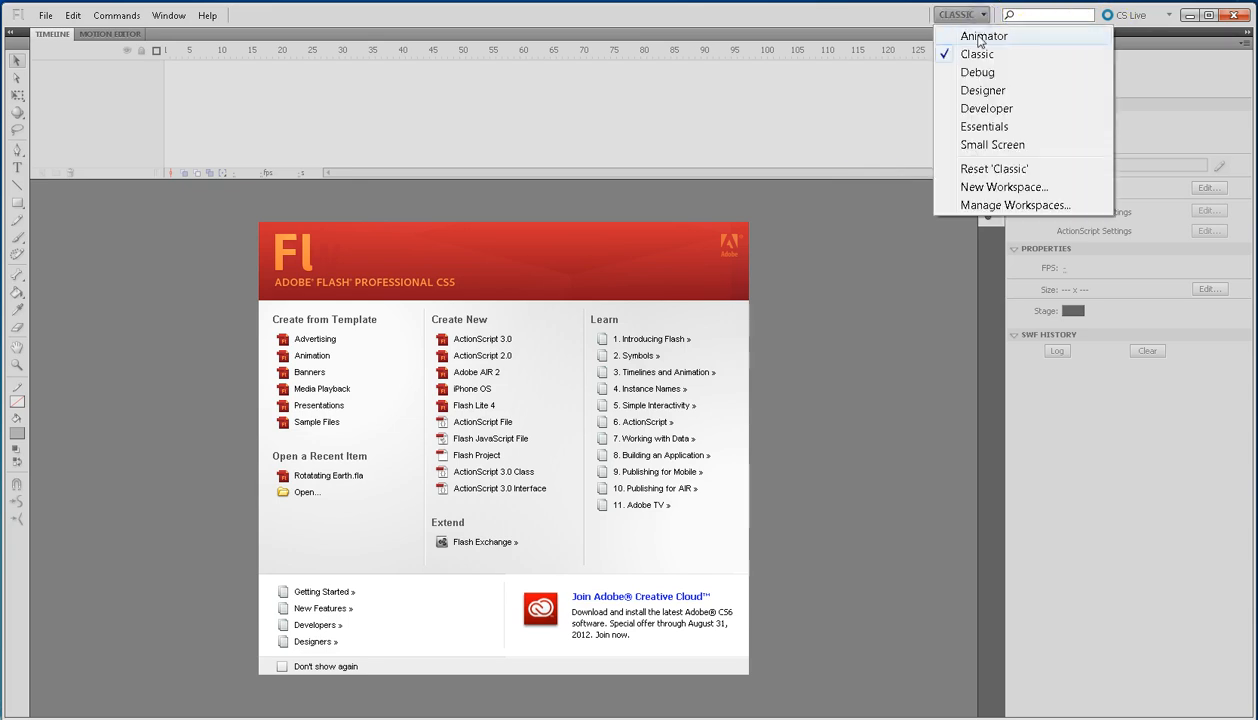
mouse_move(988, 90)
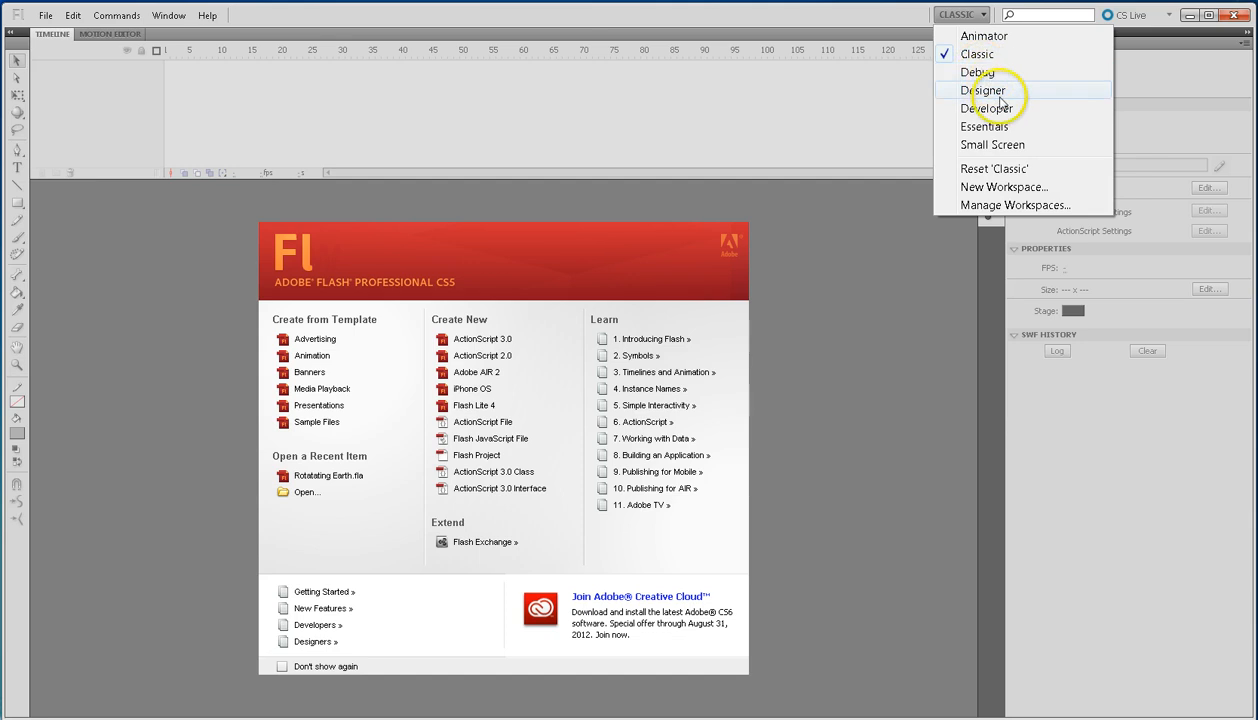
mouse_move(922, 42)
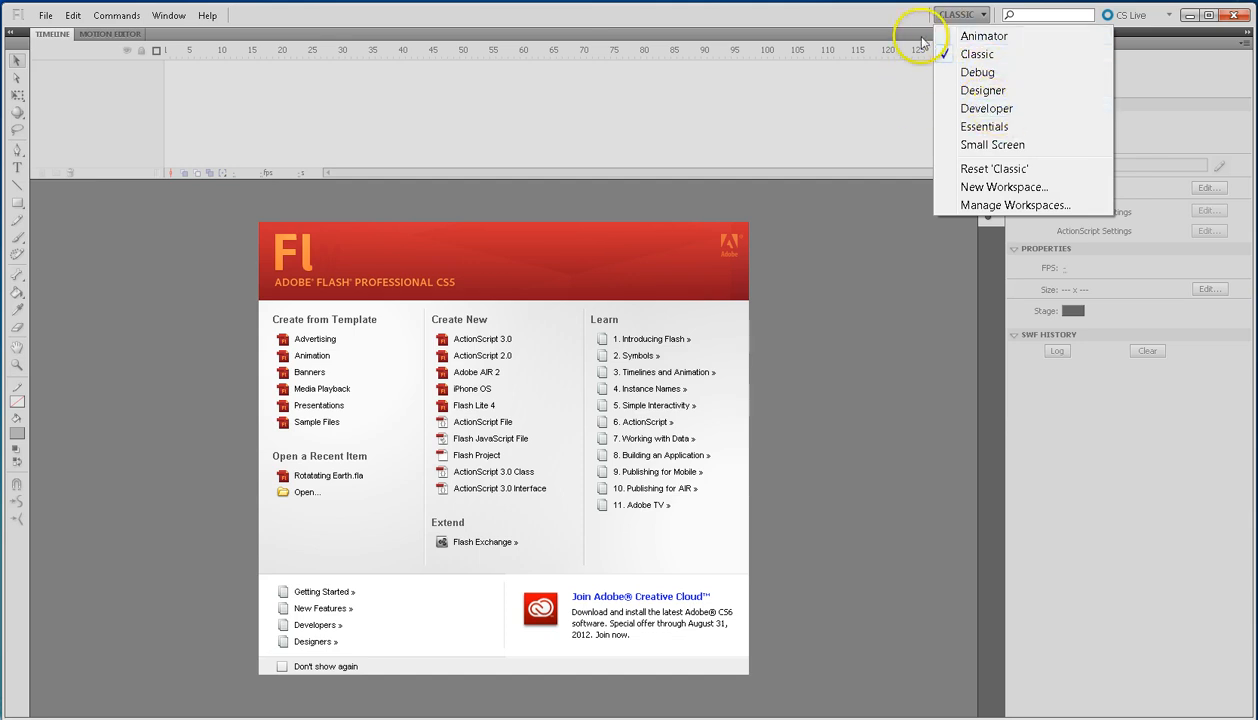
mouse_move(888, 50)
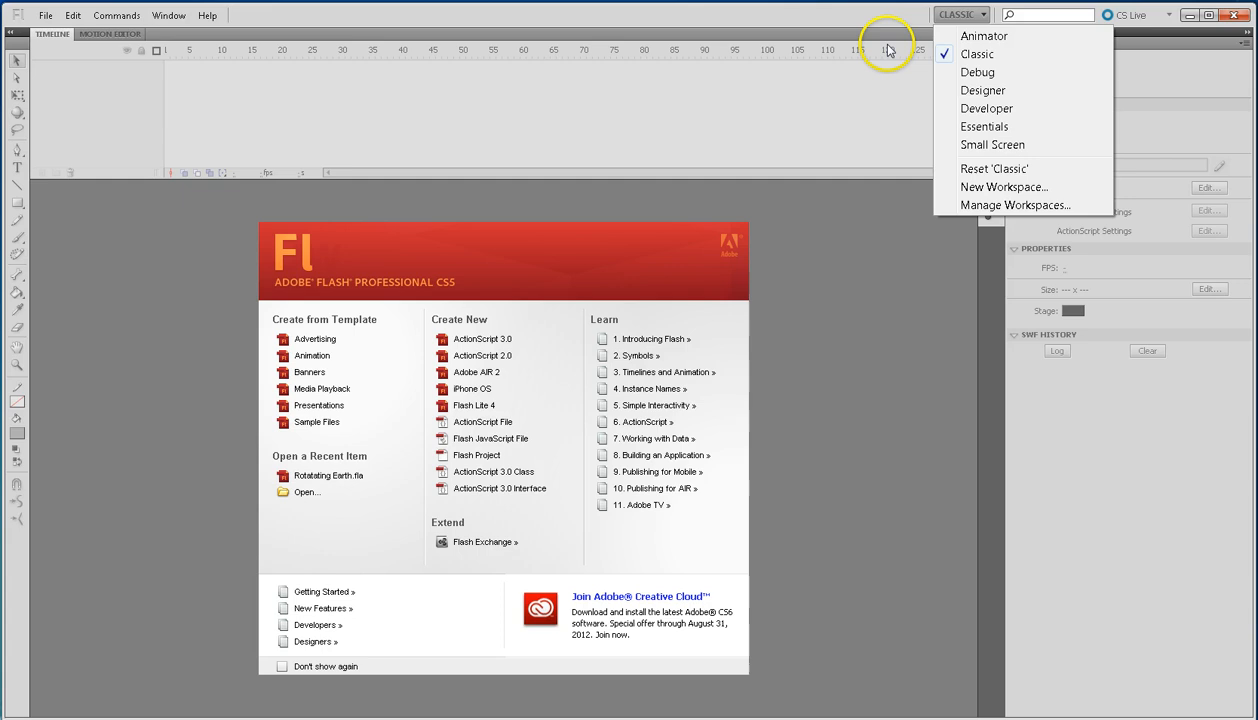
mouse_move(856, 112)
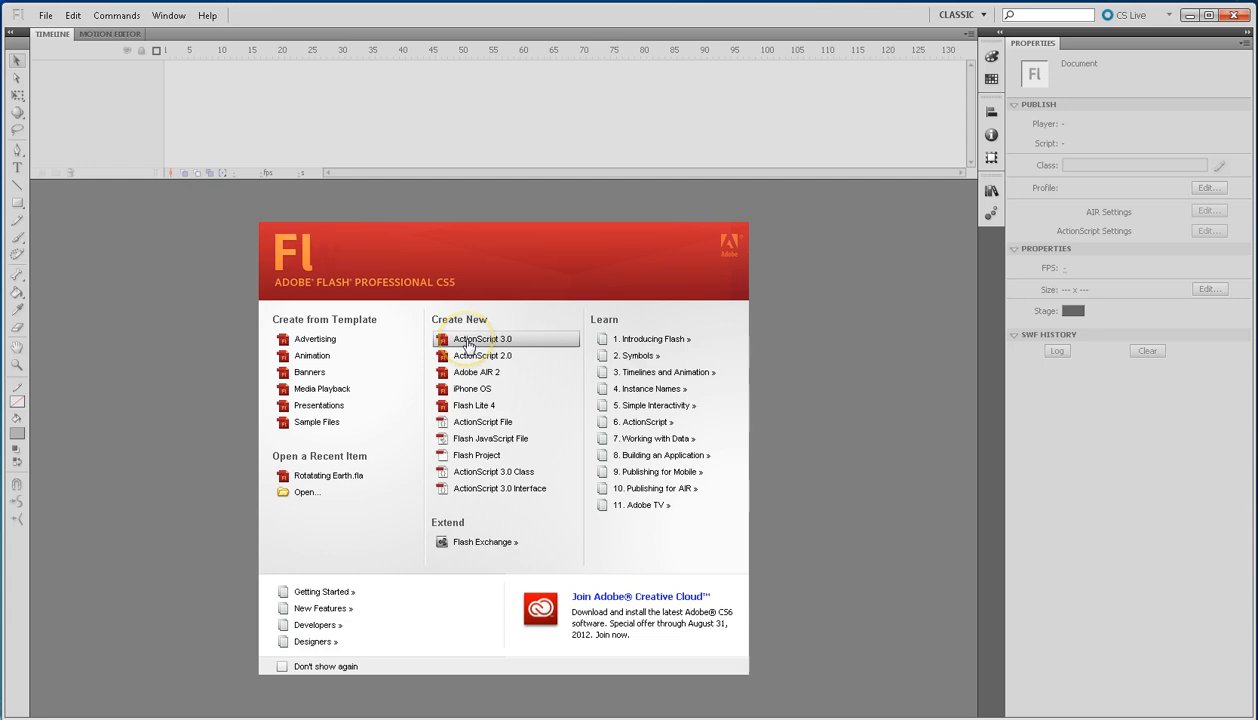
left_click(482, 340)
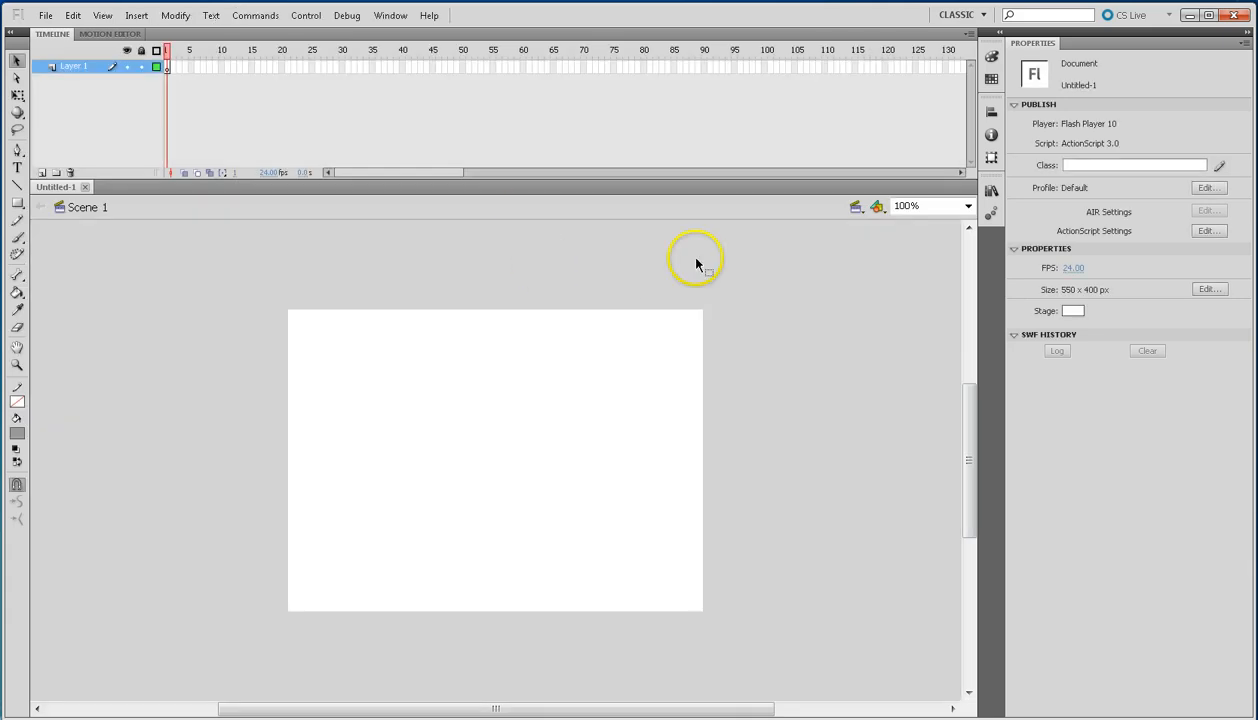
mouse_move(618, 380)
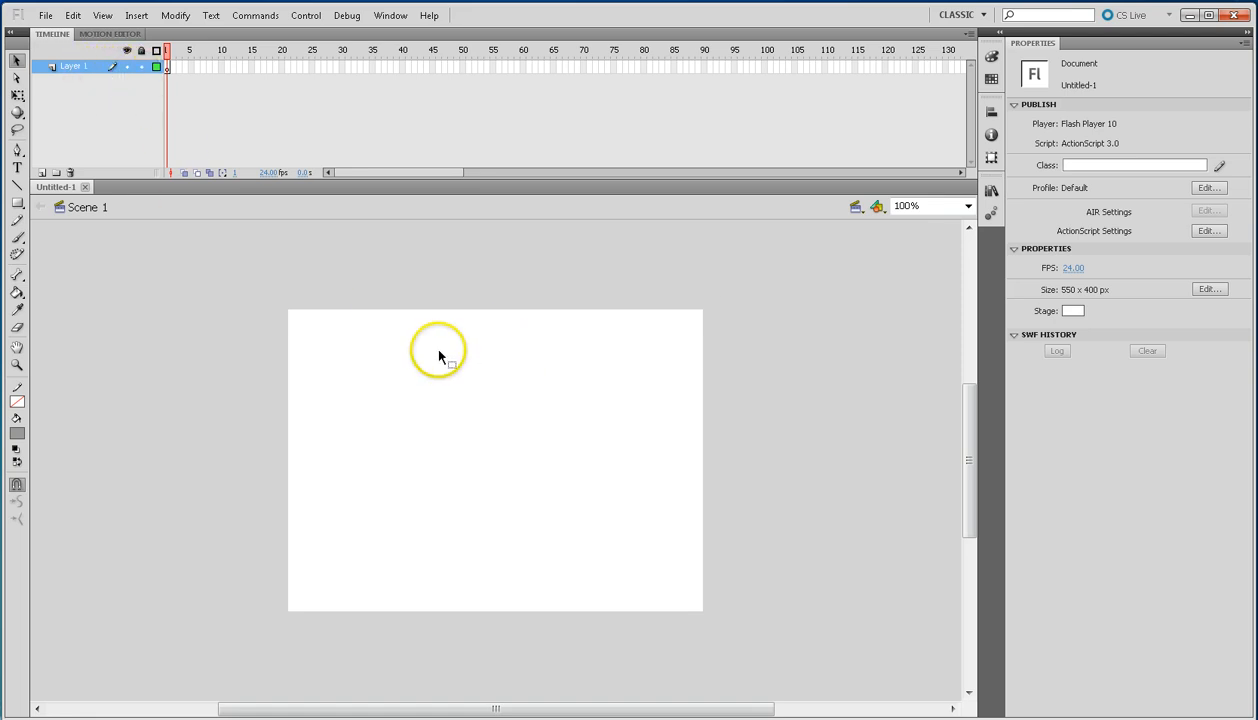
mouse_move(442, 356)
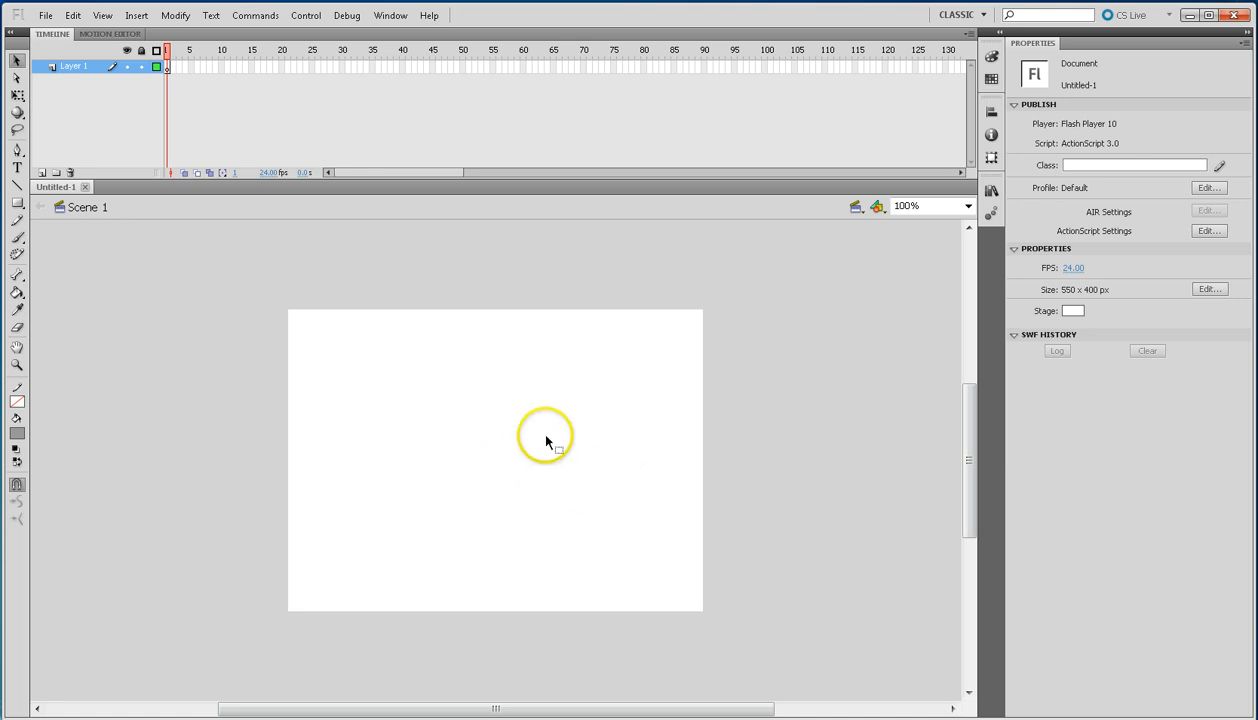
mouse_move(1208, 290)
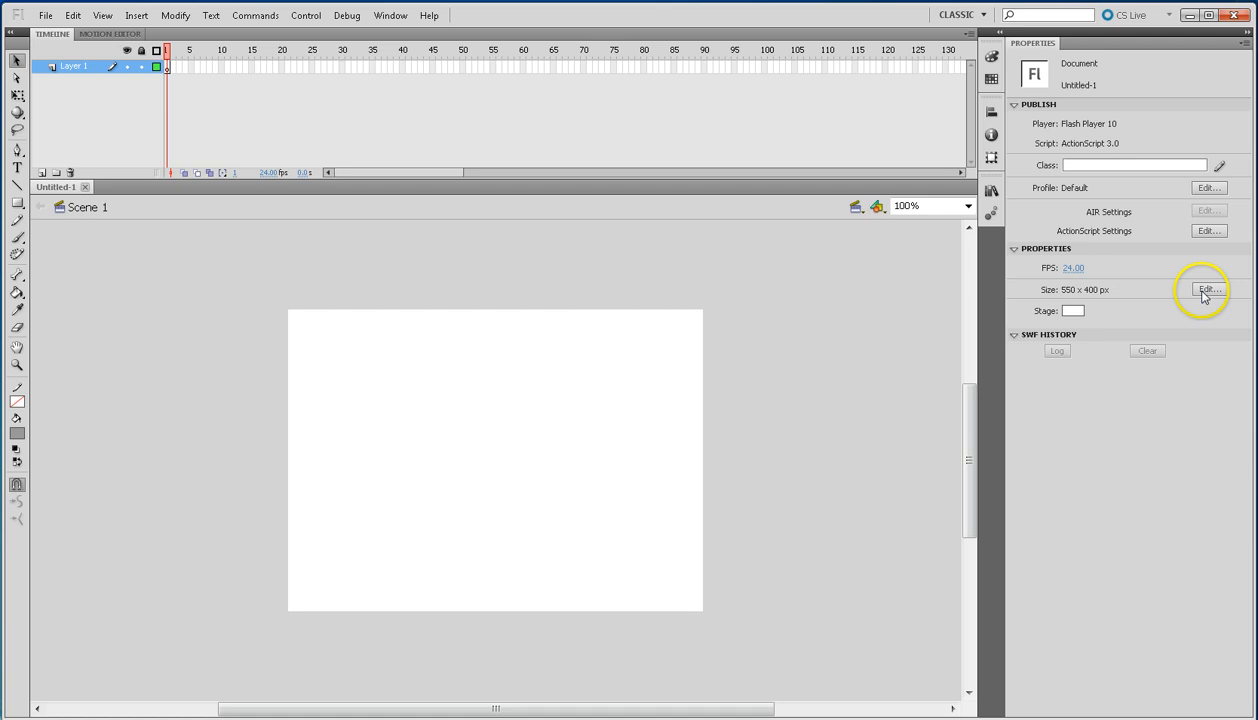
left_click(1208, 288)
type("350")
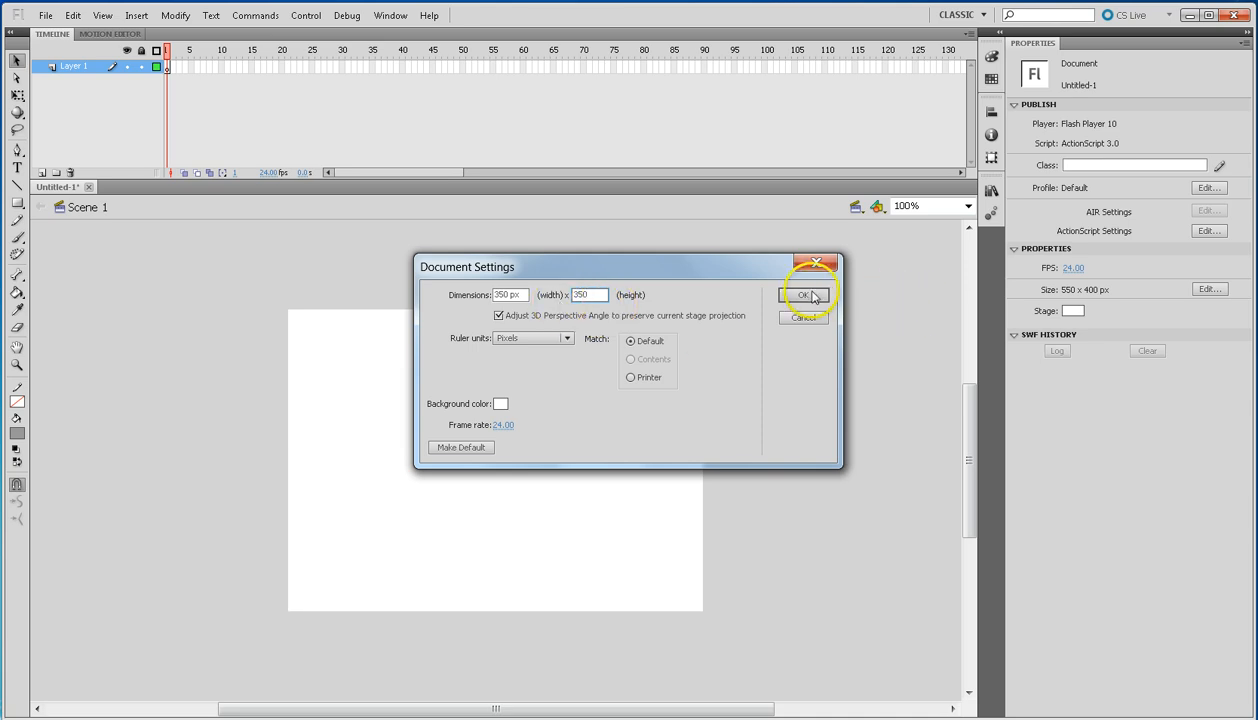
left_click(806, 296)
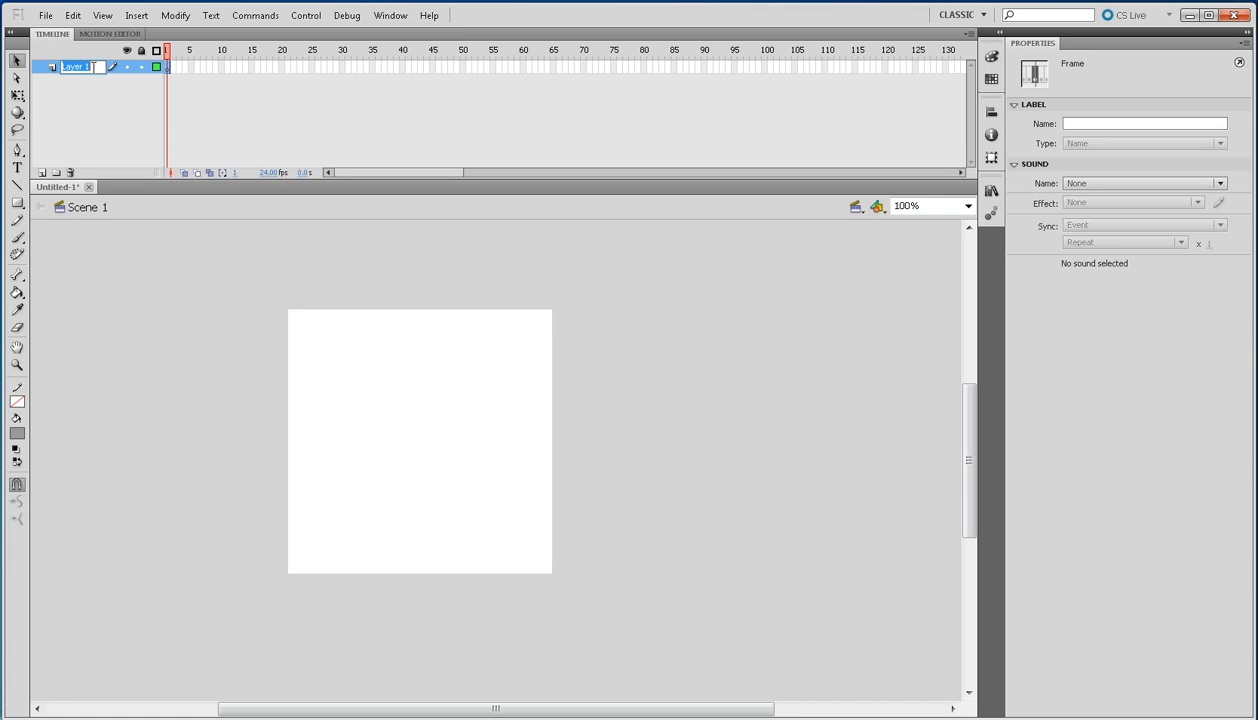
type("Earth")
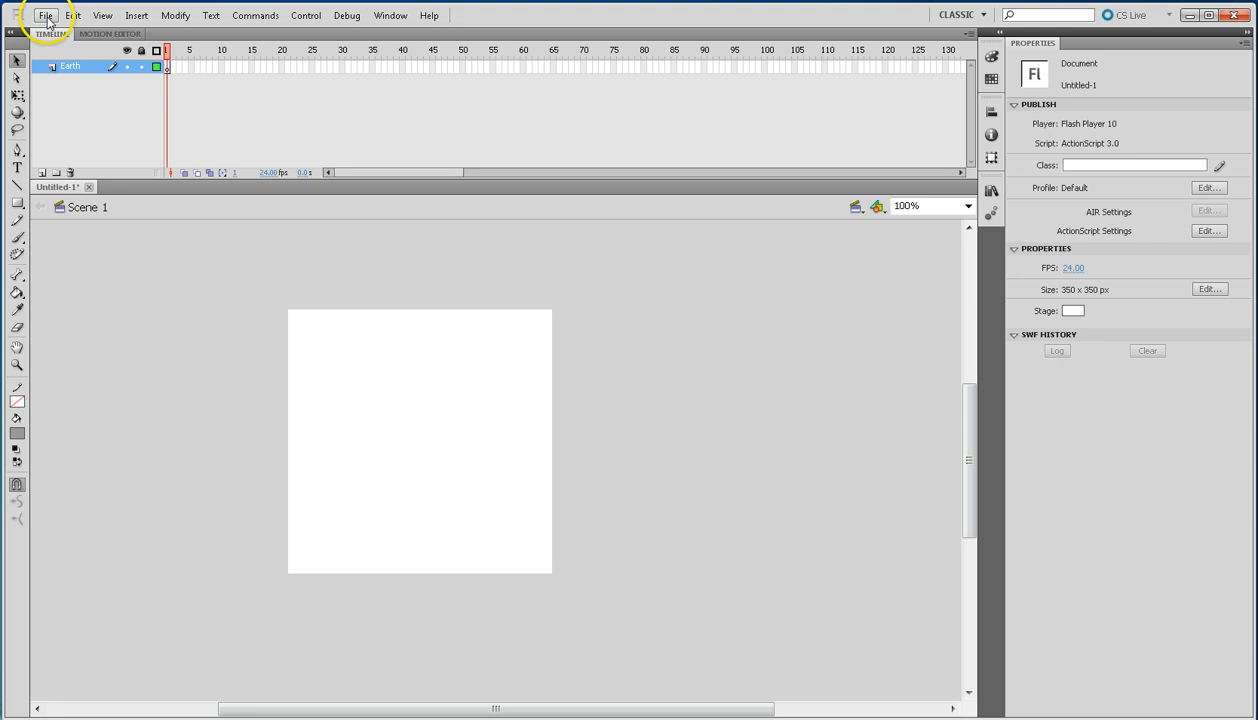
Import earthmap10kreduced onto the stage and set its width to 350 in Properties.
left_click(44, 16)
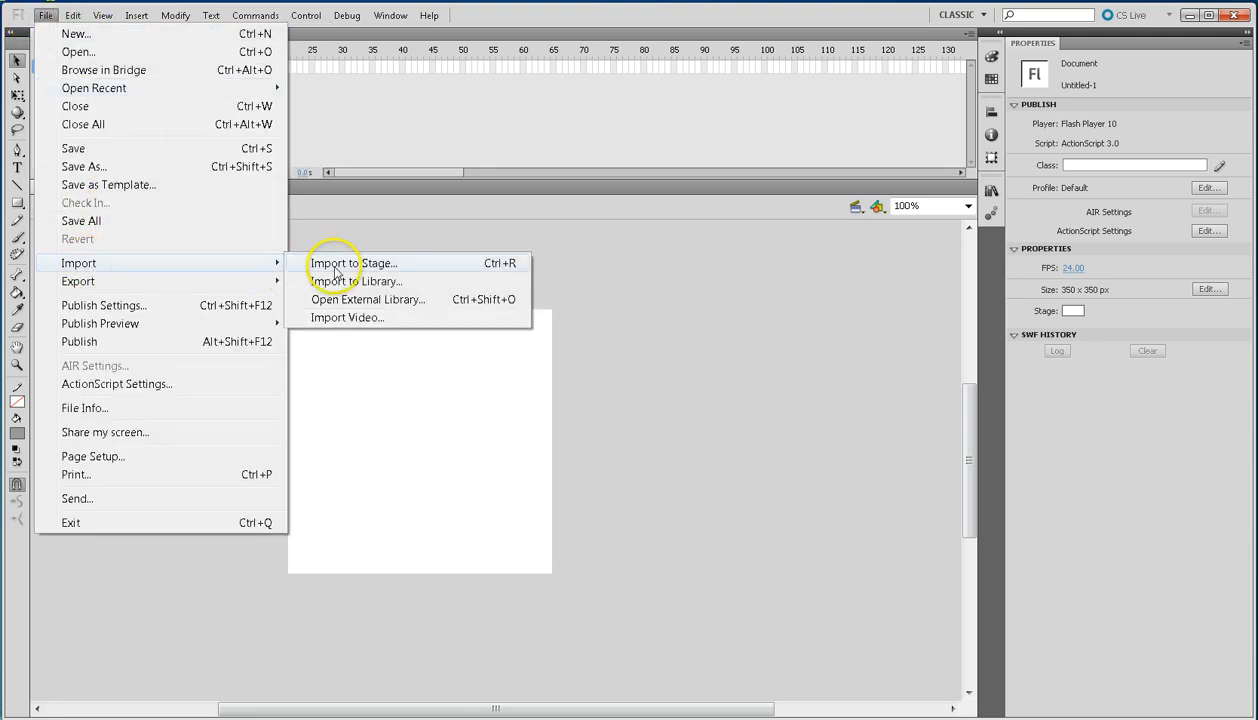
left_click(352, 264)
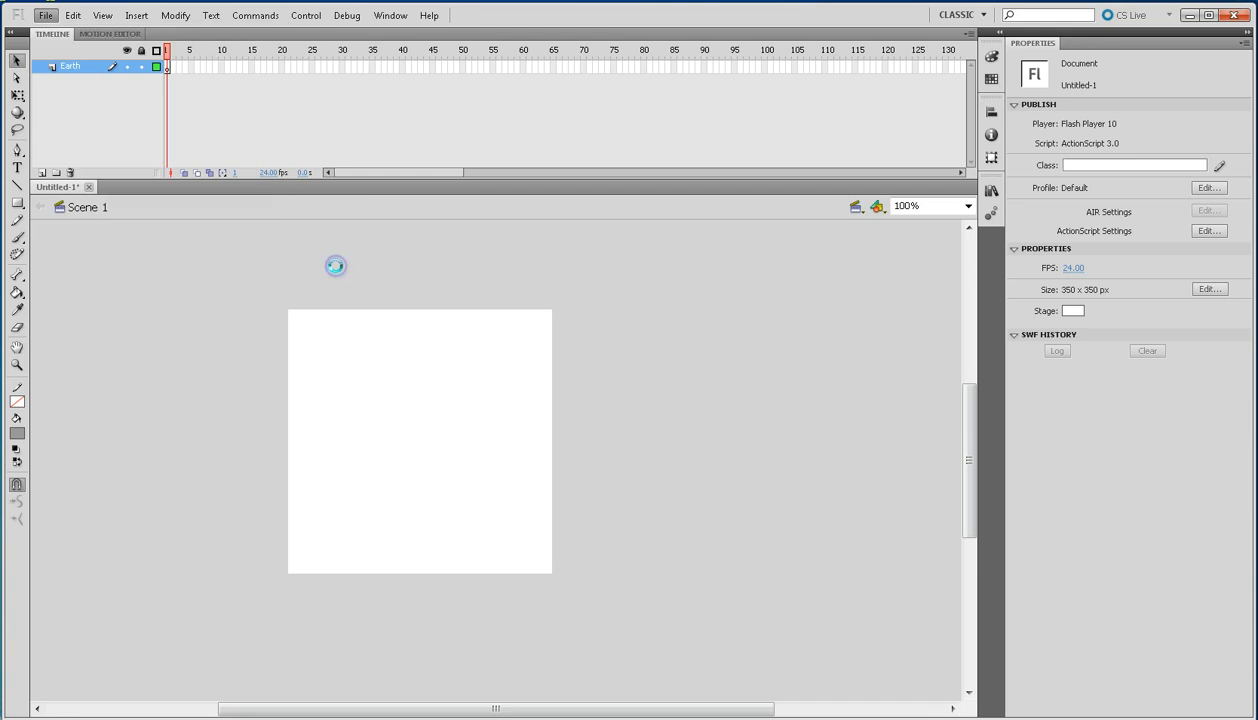
mouse_move(336, 264)
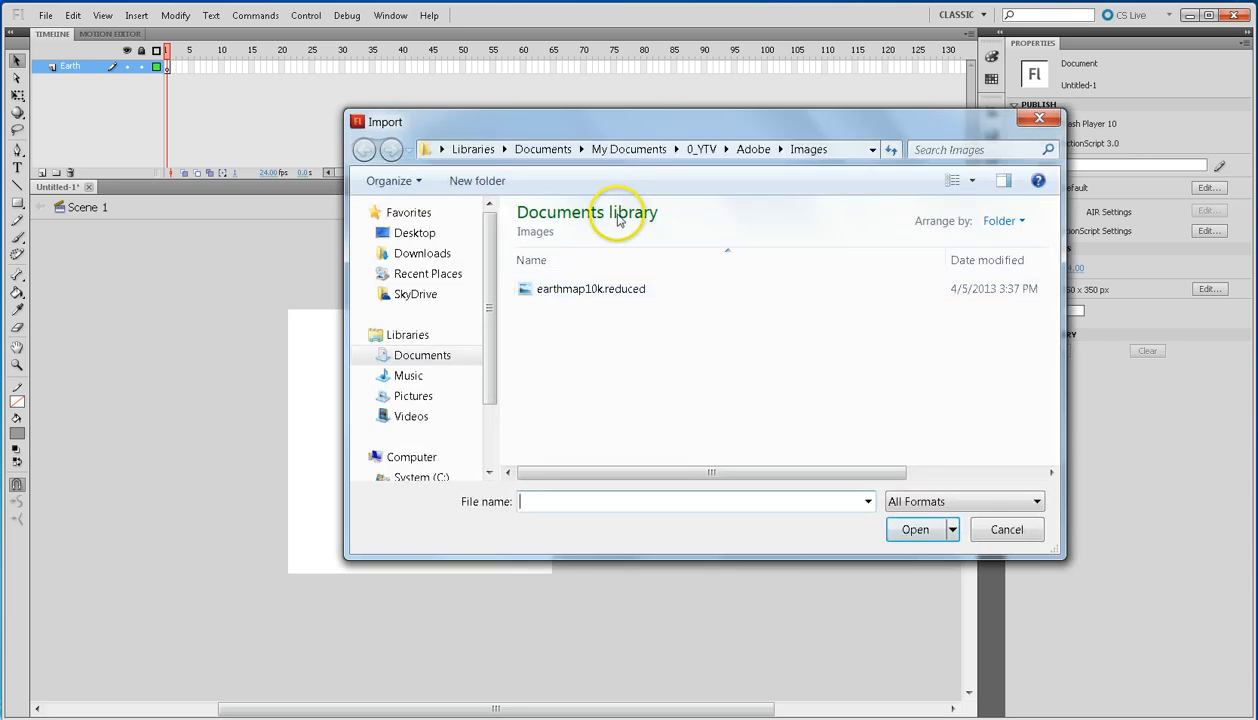
mouse_move(564, 288)
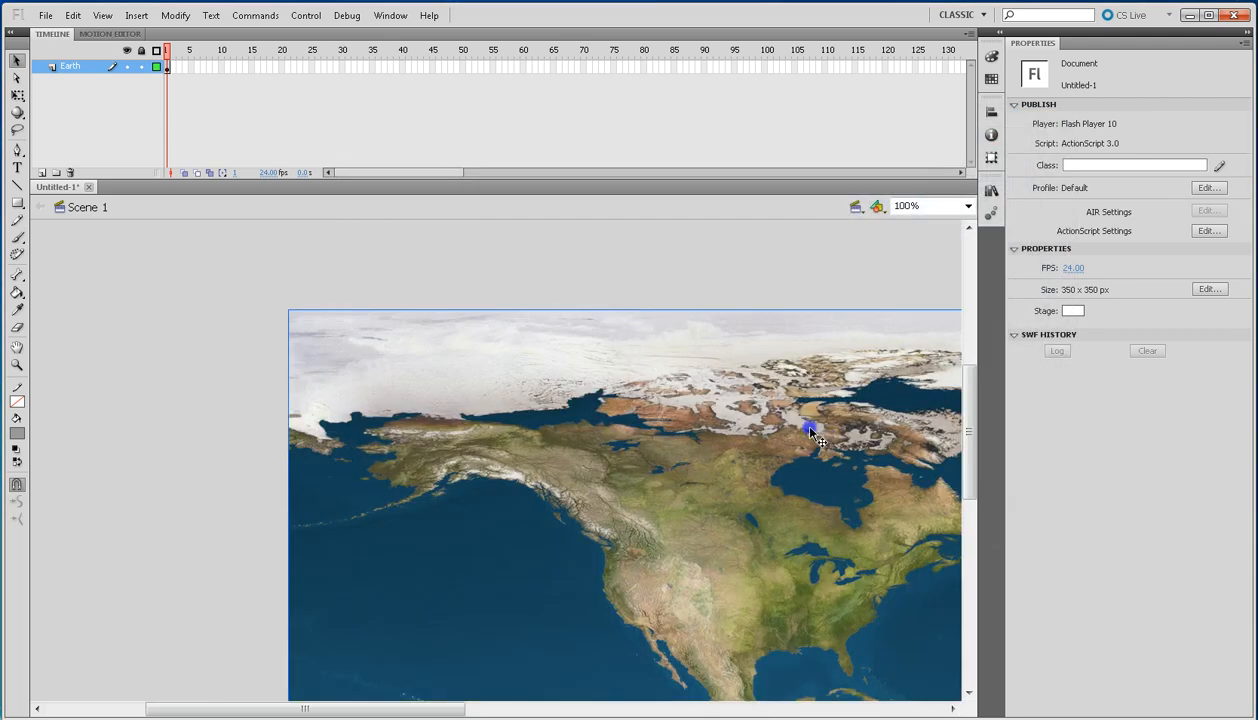
left_click(810, 430)
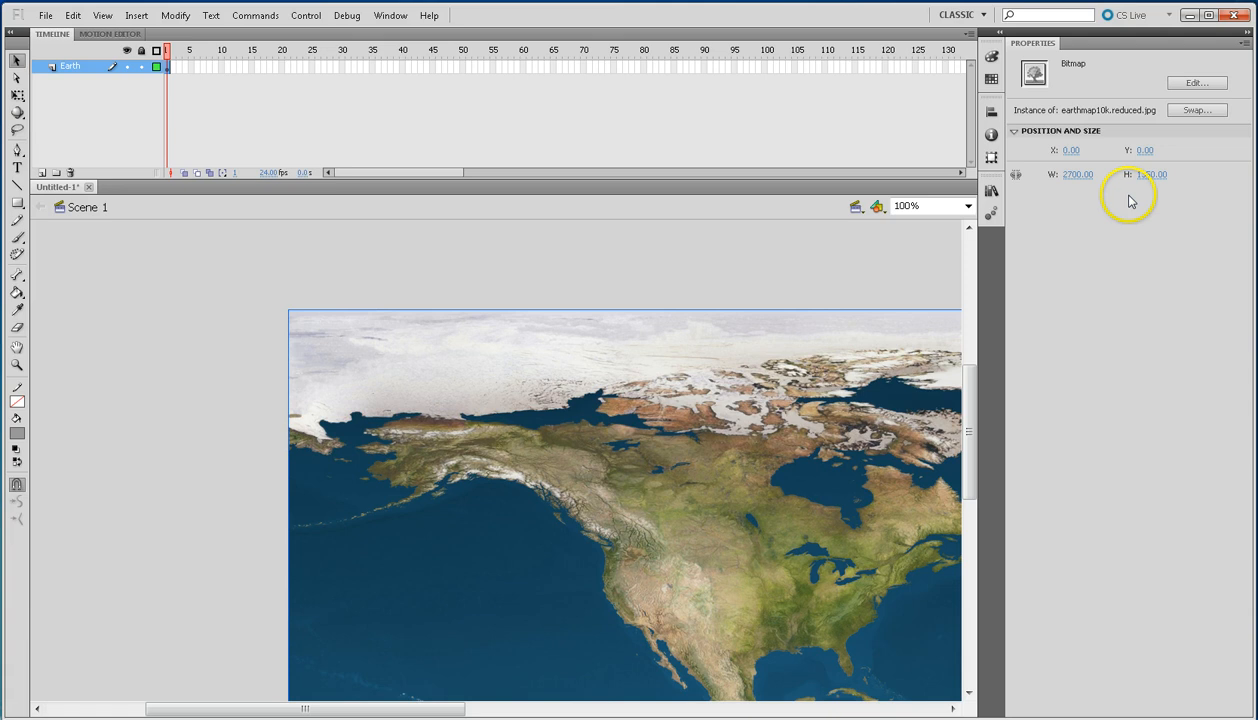
mouse_move(1078, 174)
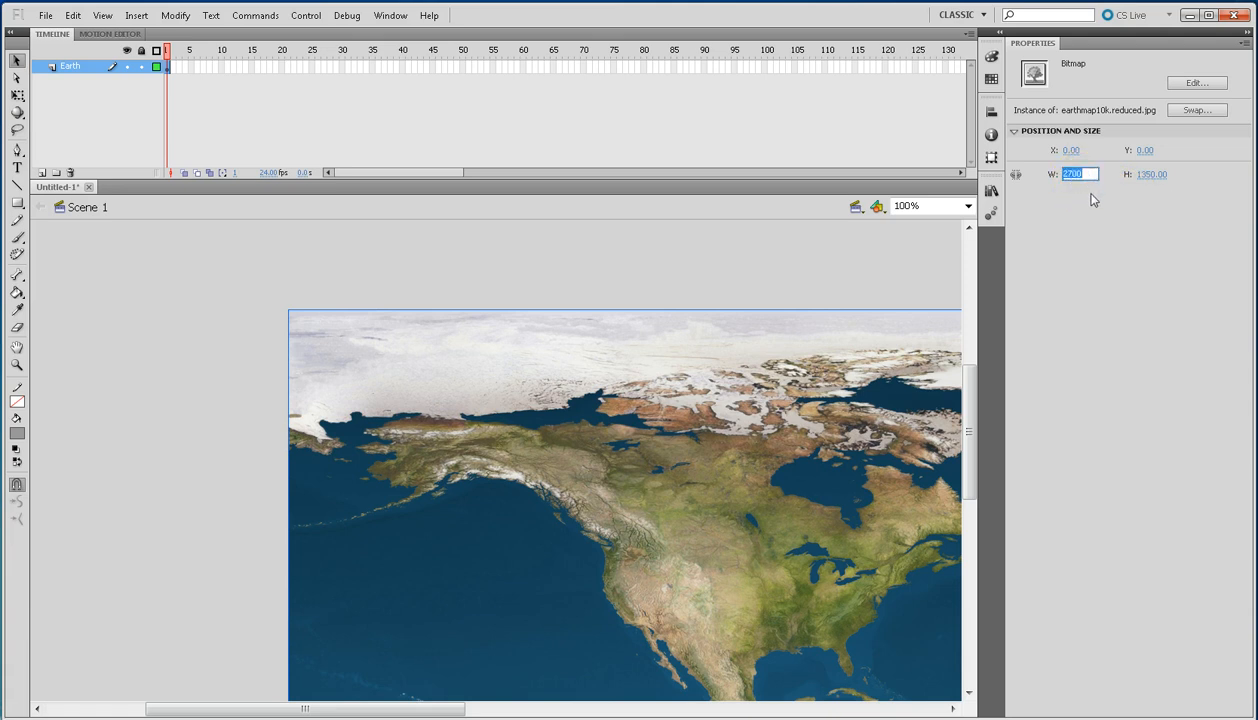
type("70")
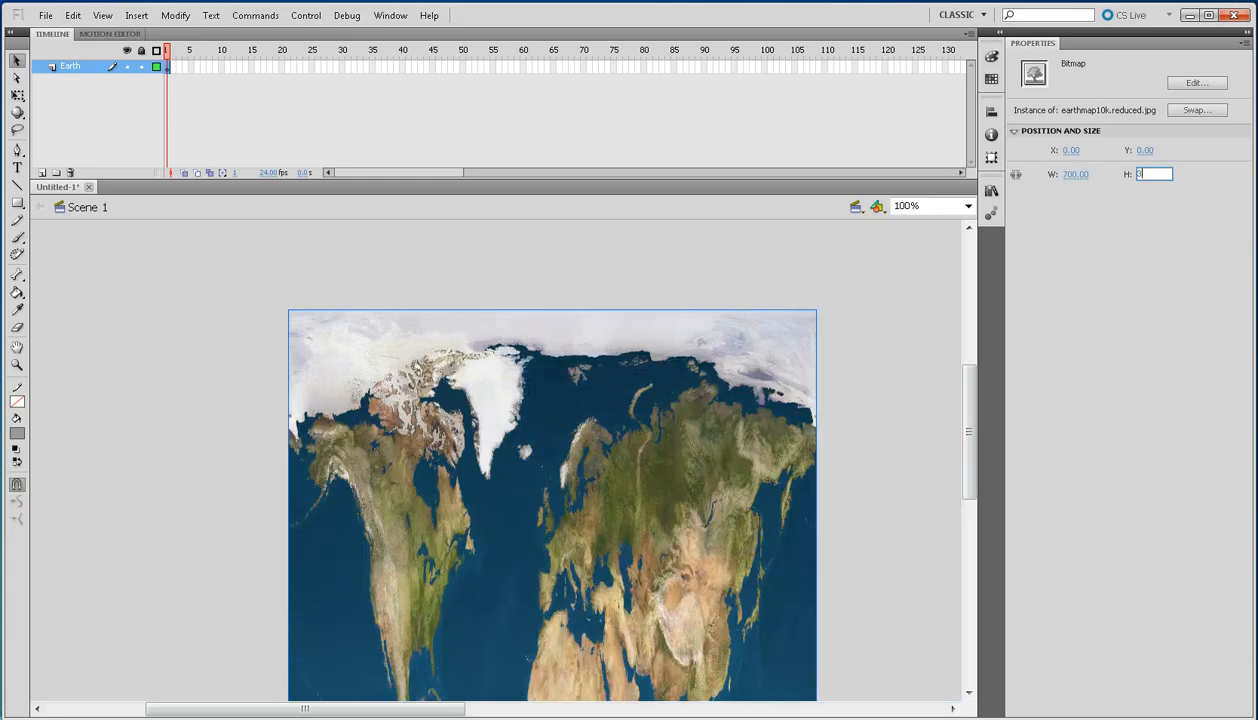
type("350")
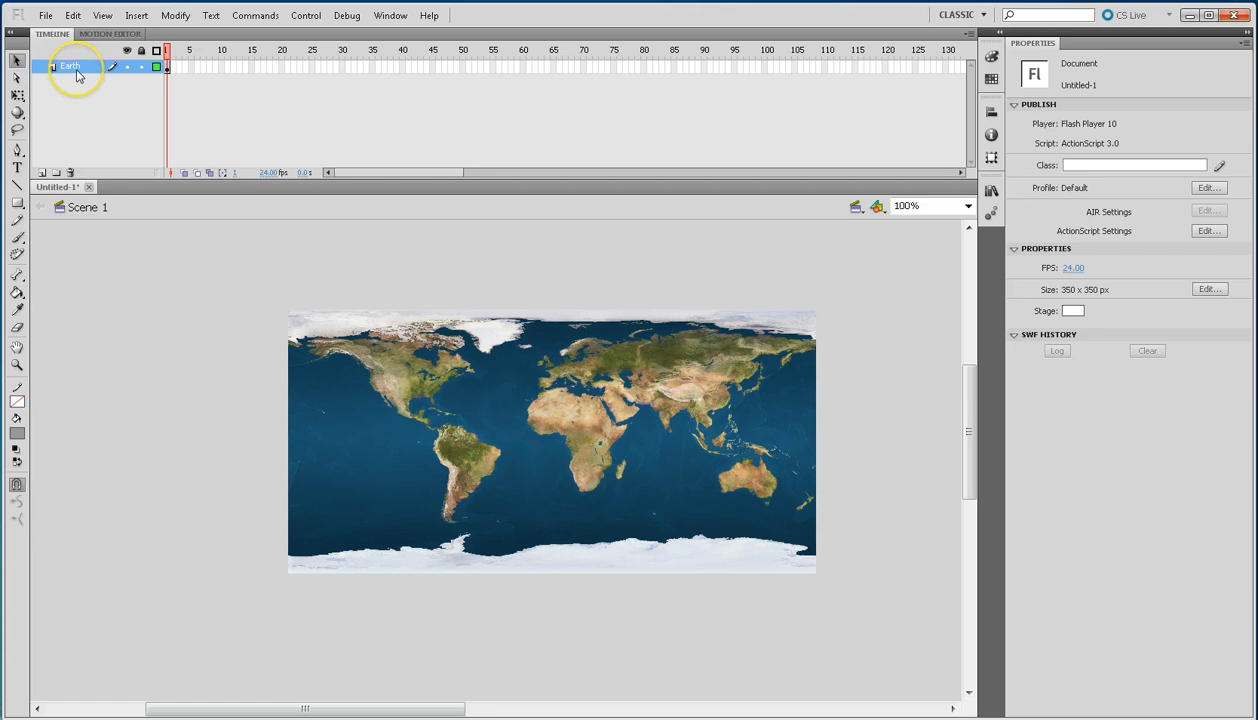
Insert a new layer above Earth, rename it Mask and select its first frame.
right_click(70, 66)
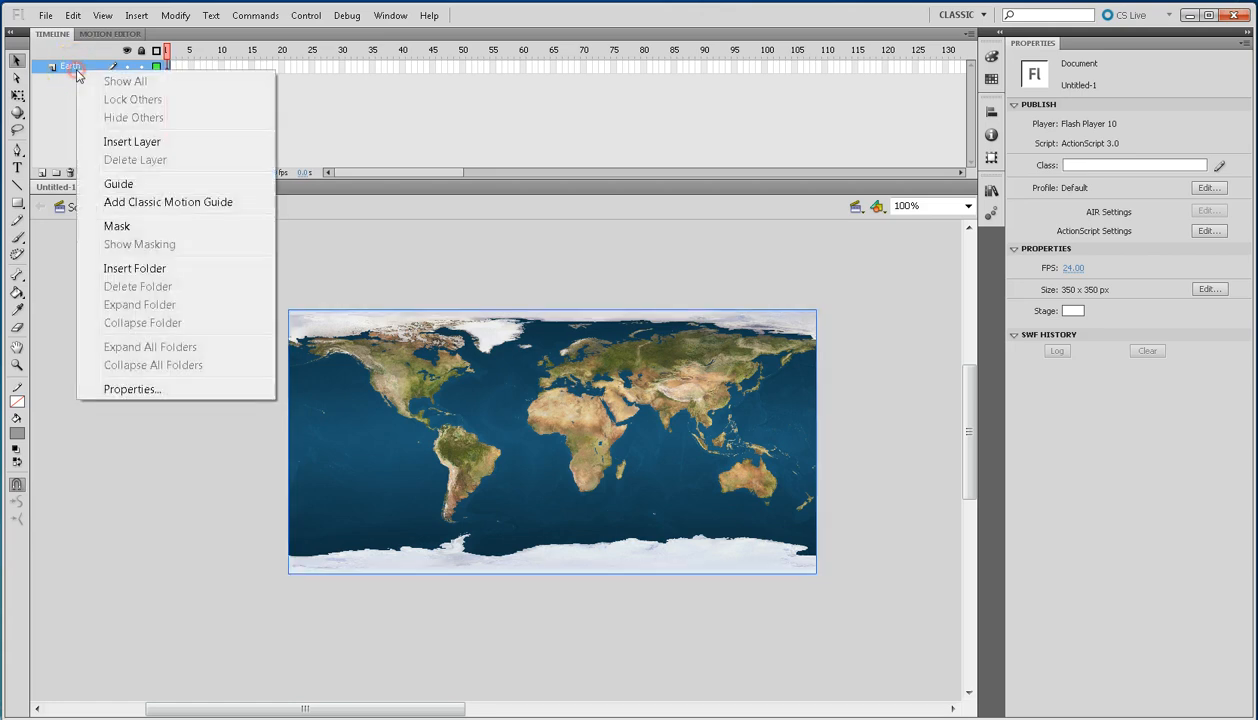
mouse_move(132, 140)
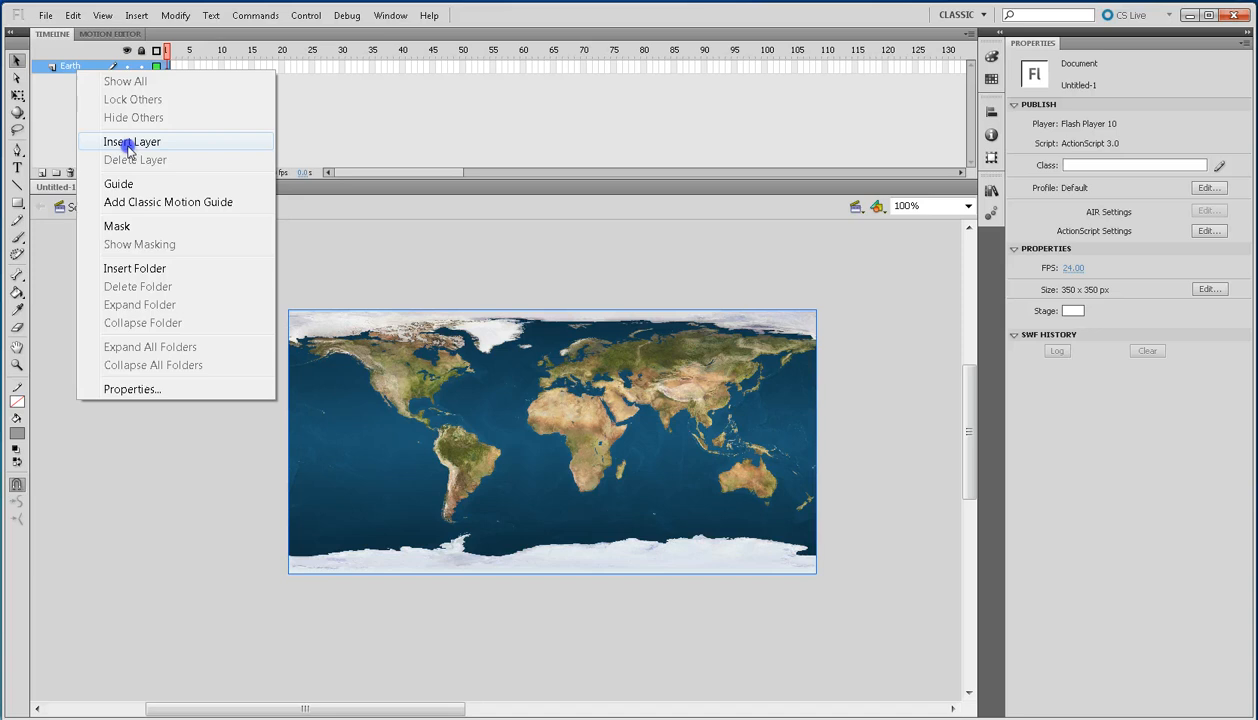
left_click(132, 140)
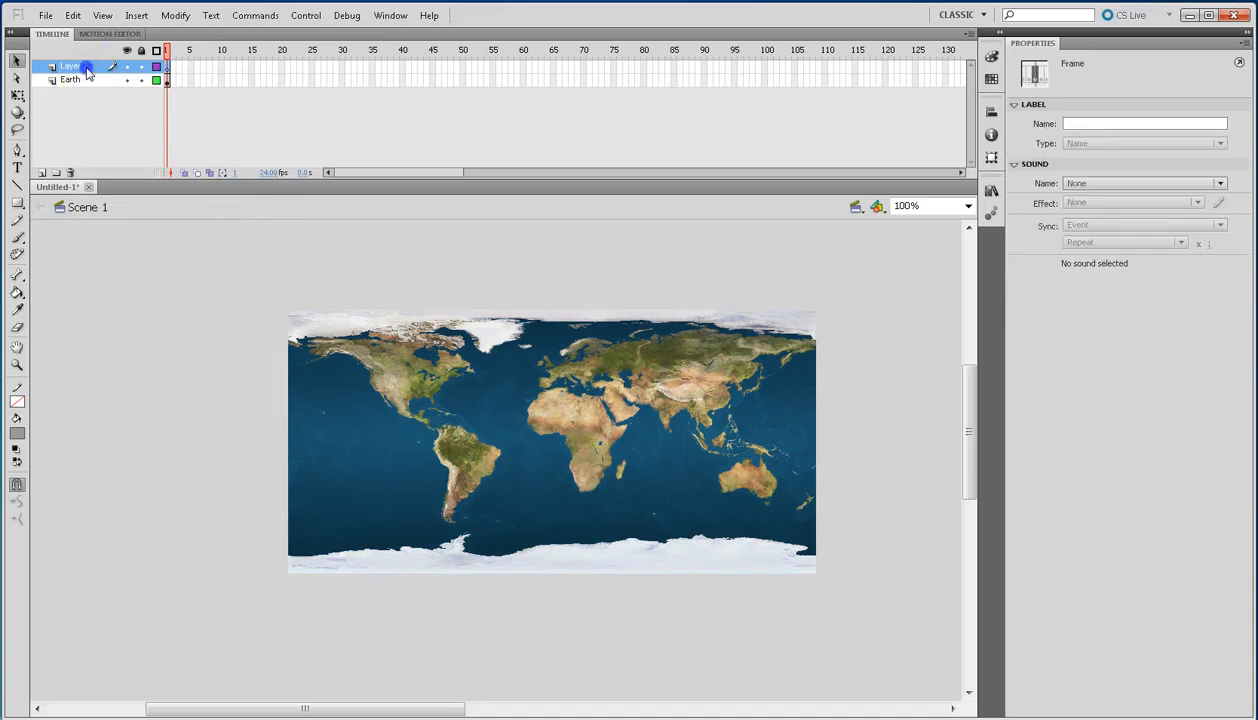
double_click(70, 66)
type("Mask")
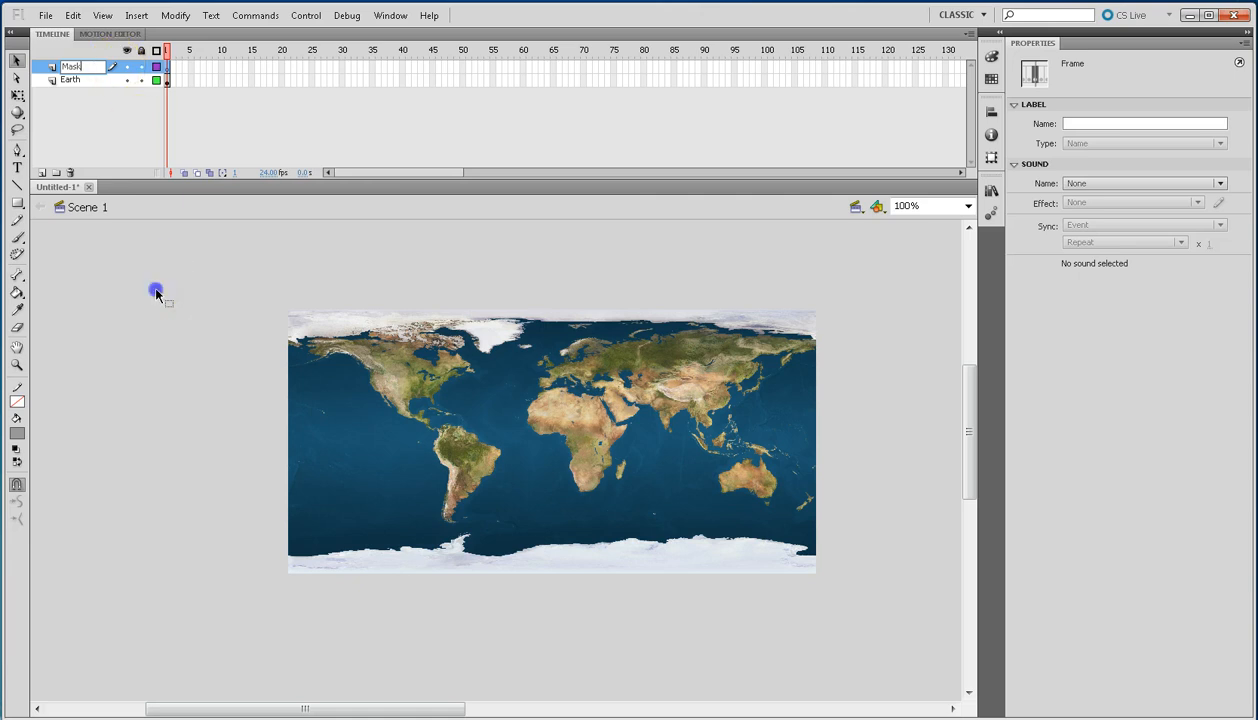
left_click(170, 66)
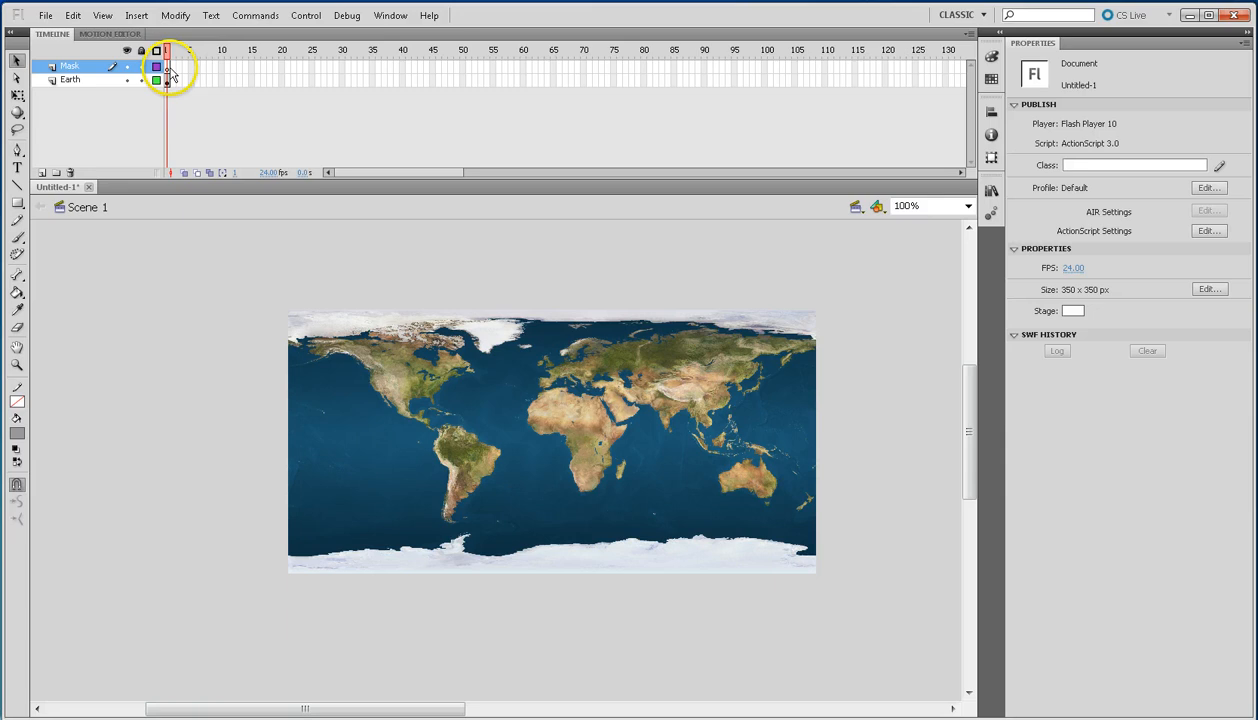
left_click(170, 66)
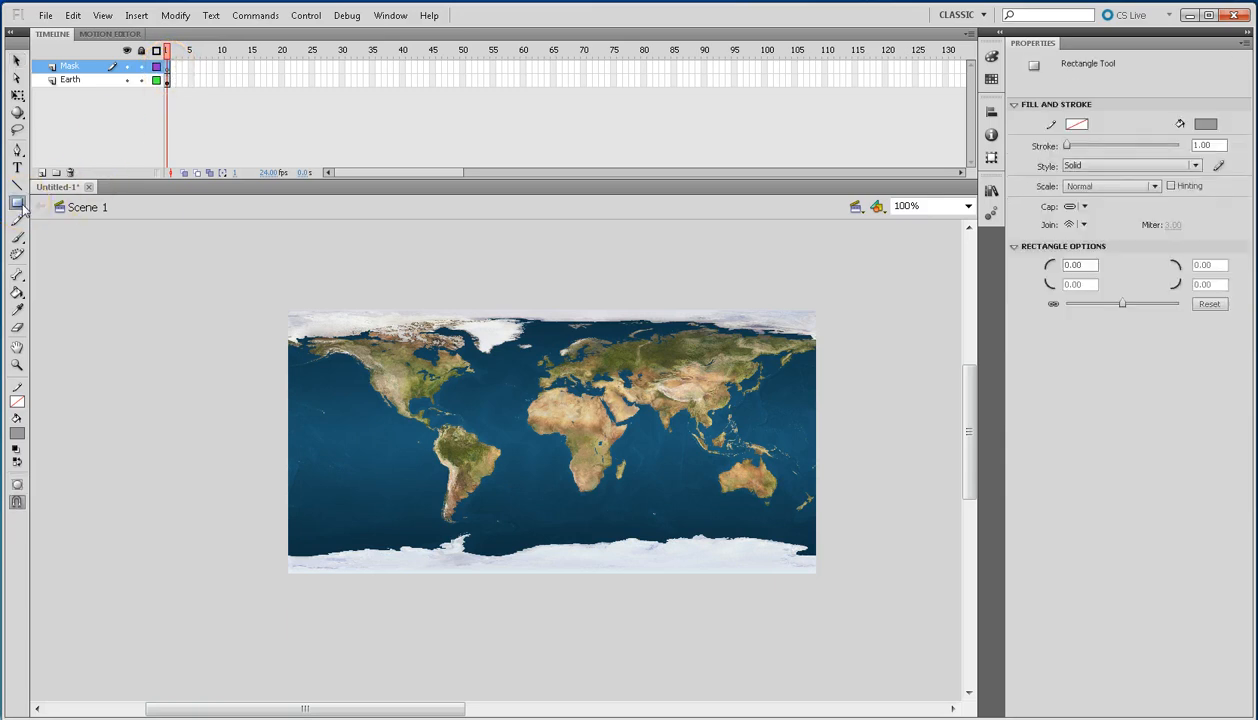
Draw an oval on the Mask layer, hide Earth, and size it 350 by 350.
left_click(16, 204)
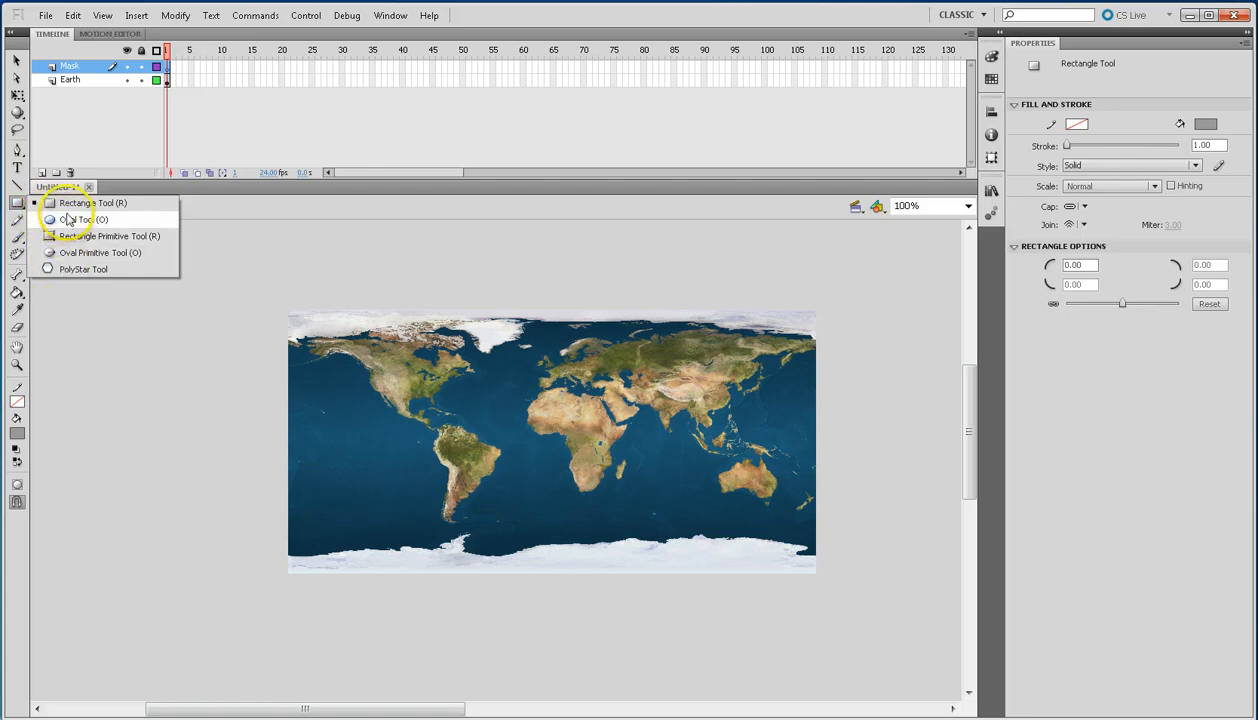
left_click(76, 218)
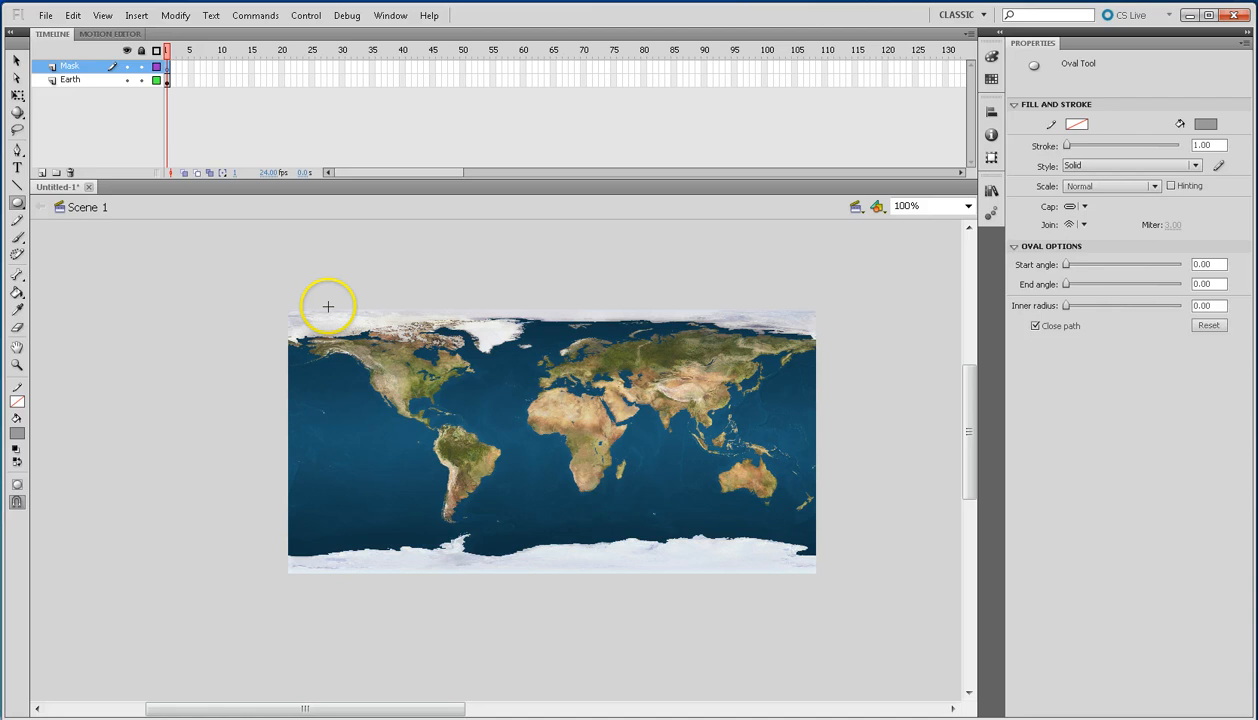
left_click_drag(328, 306, 578, 564)
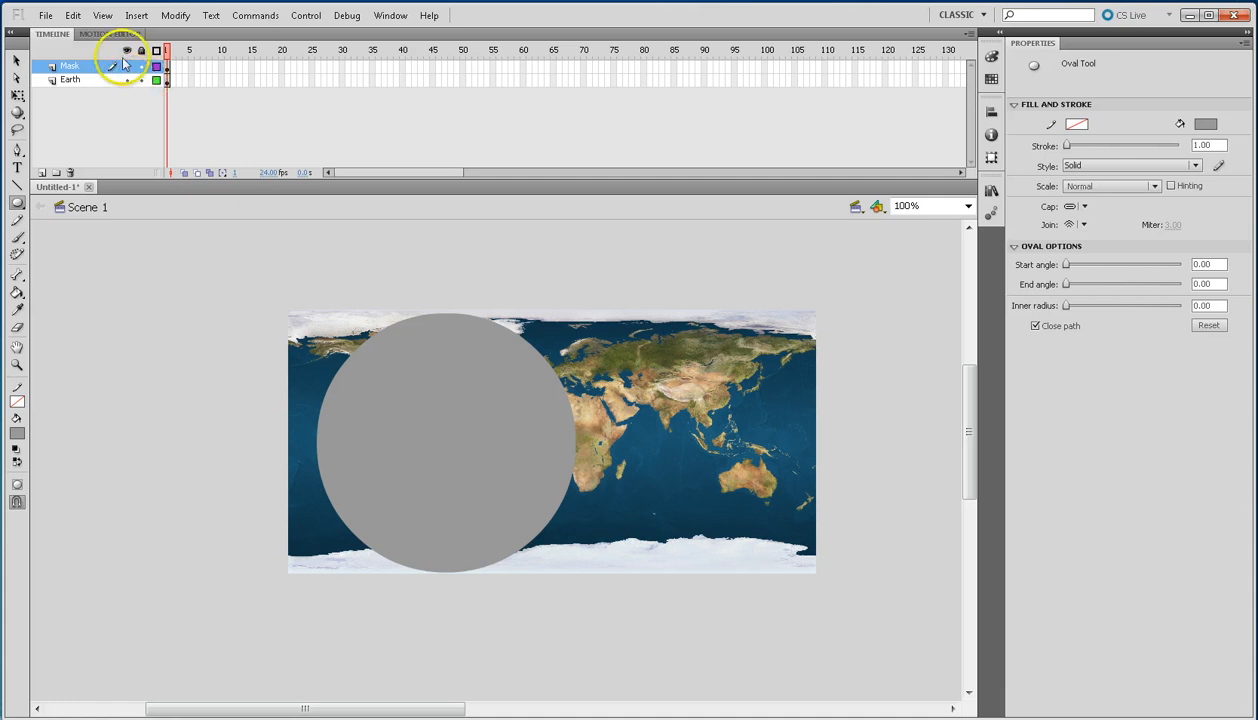
left_click(128, 80)
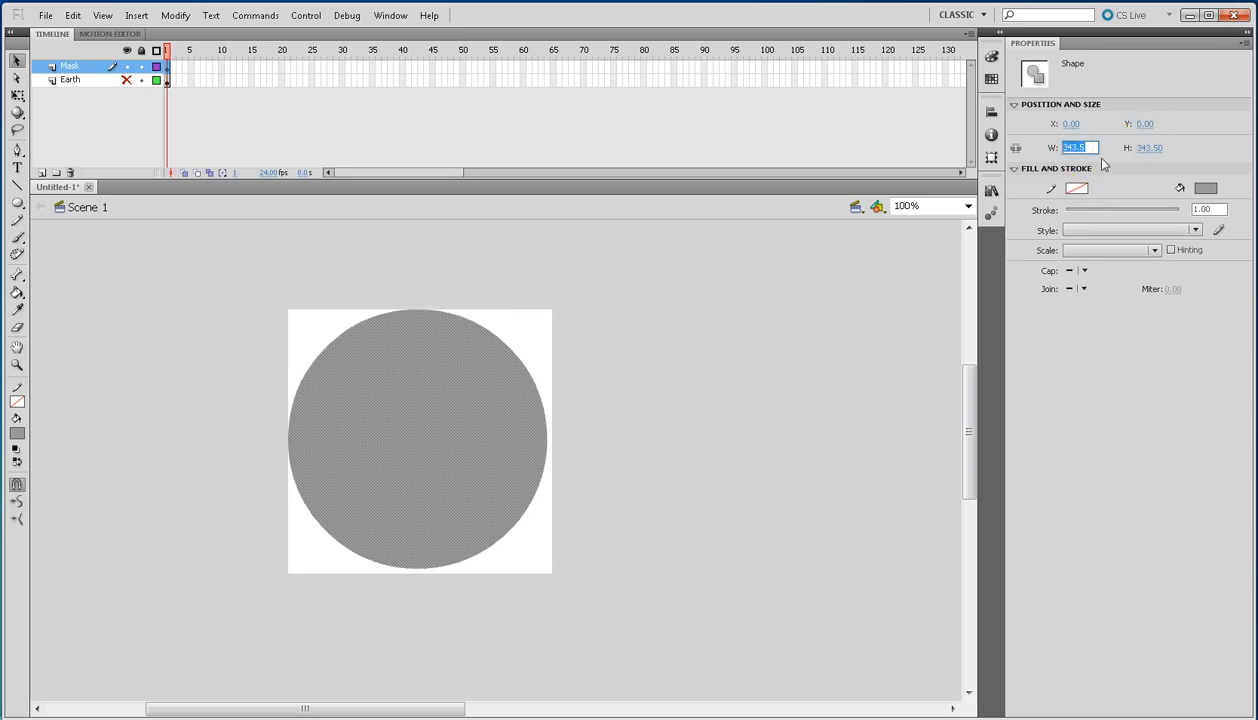
type("350.00")
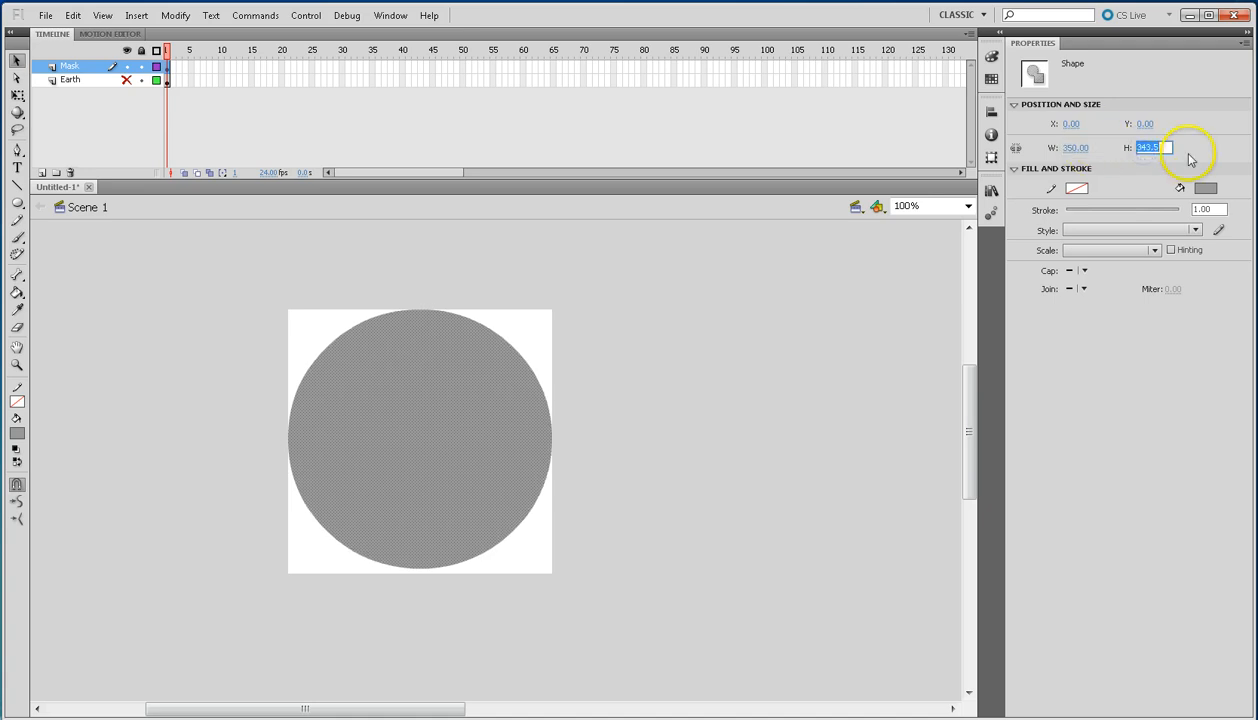
type("350")
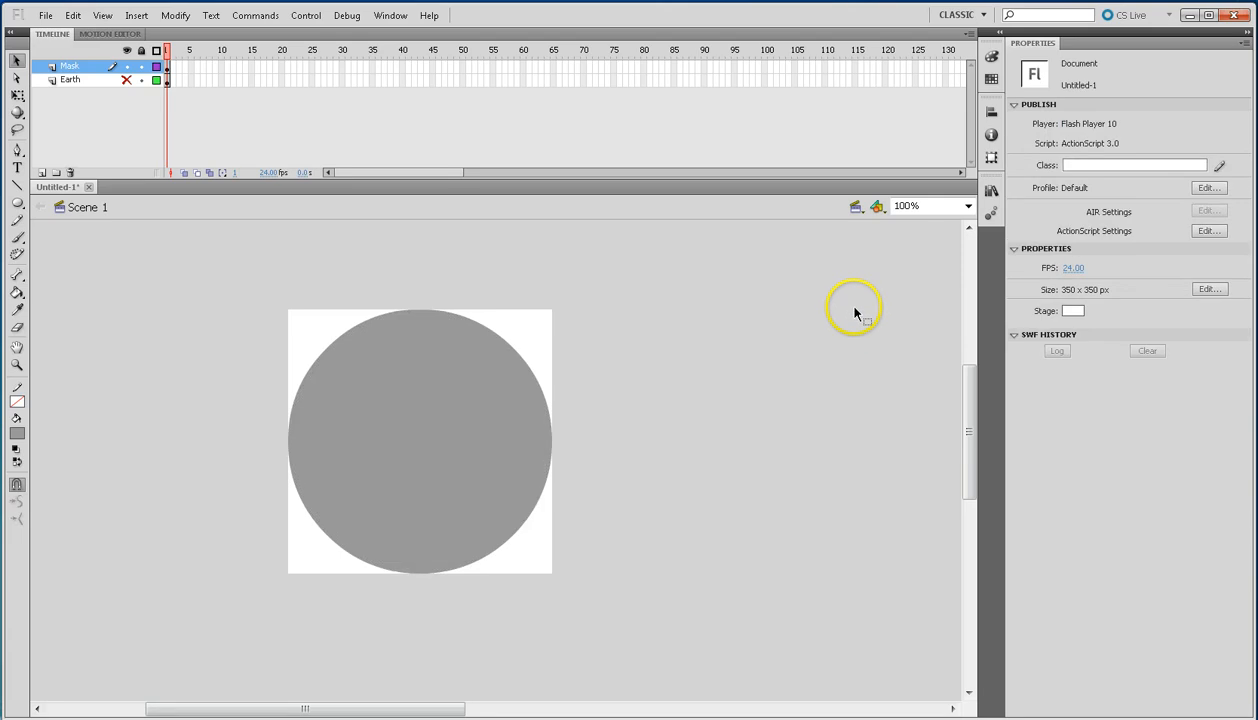
mouse_move(878, 308)
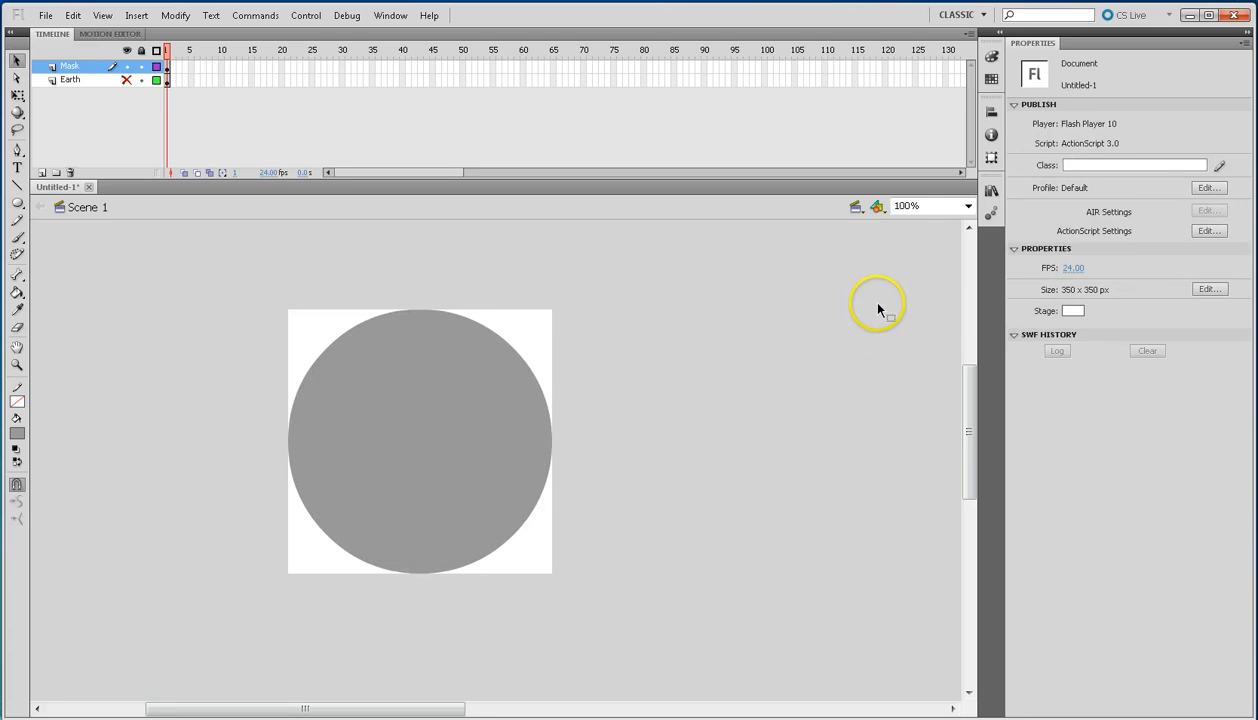
mouse_move(498, 418)
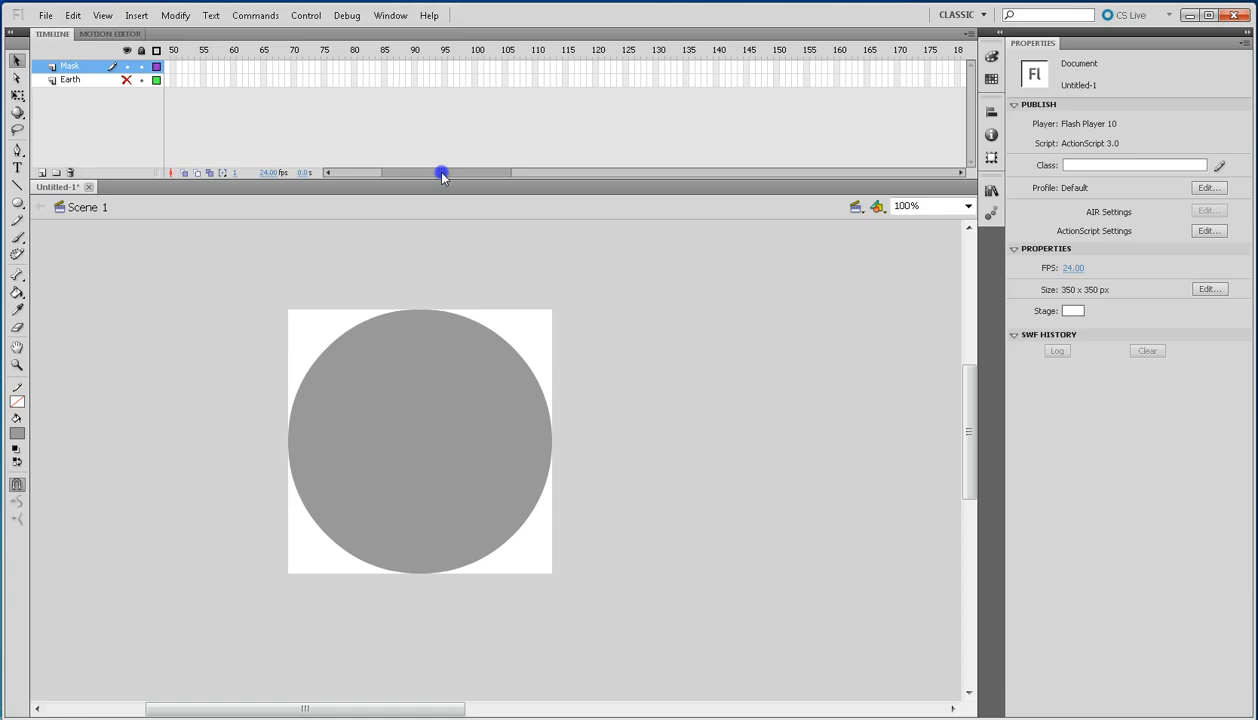
left_click_drag(442, 172, 532, 172)
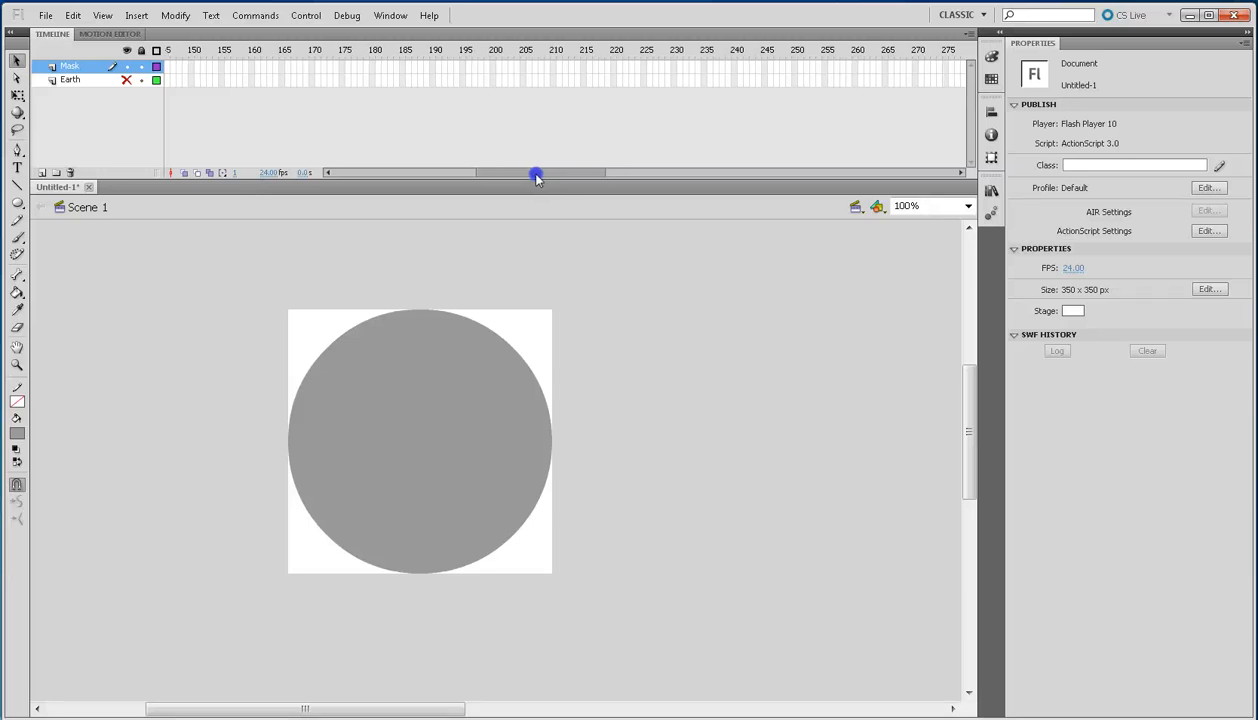
left_click(740, 64)
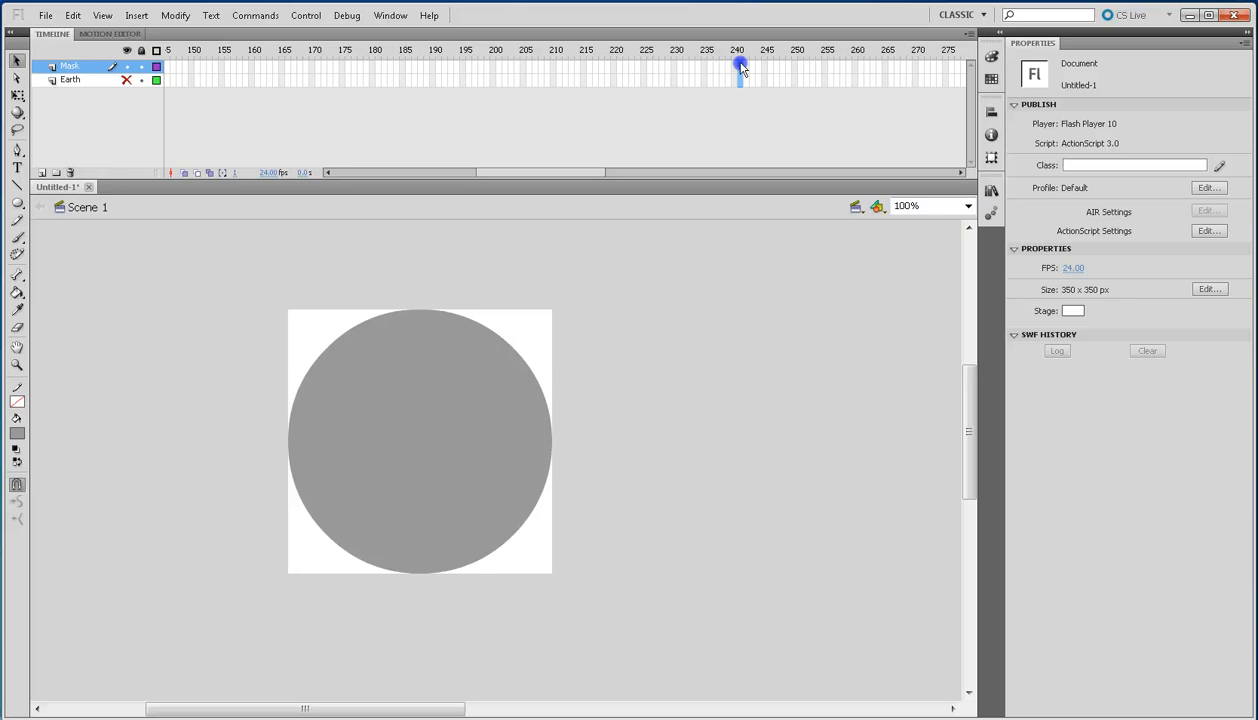
Insert a frame at 240 on the Earth layer to extend it.
left_click(70, 80)
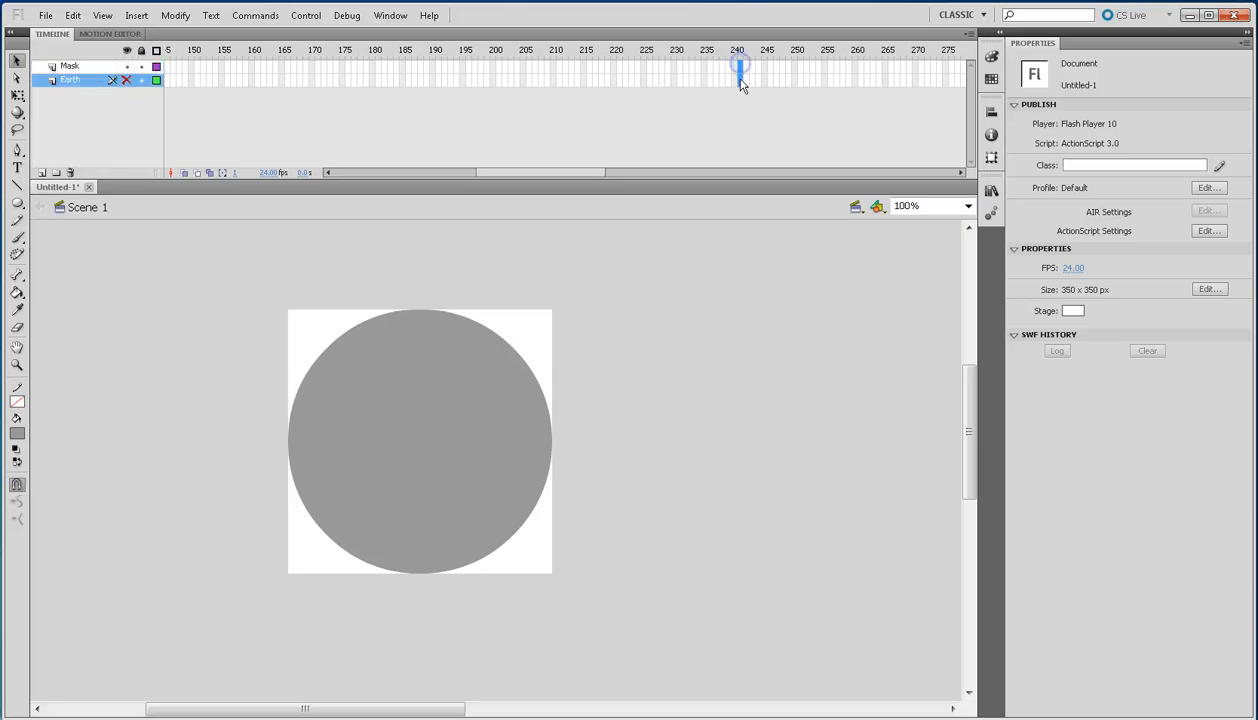
right_click(740, 78)
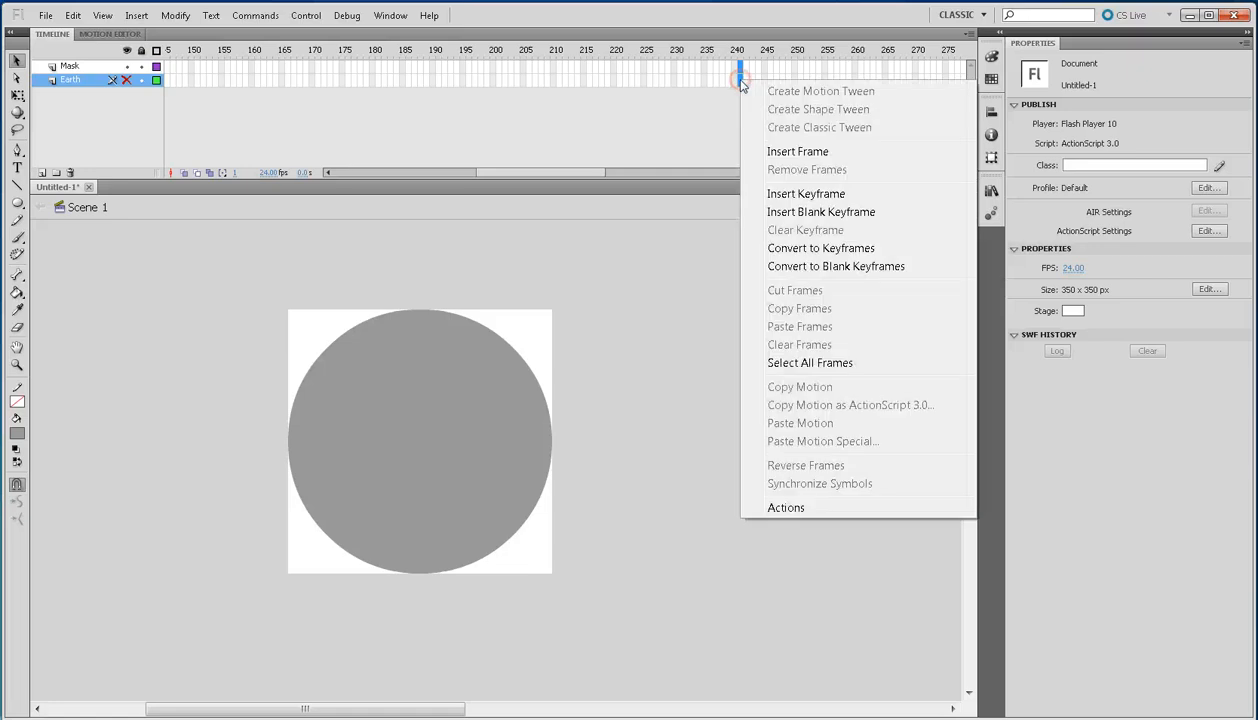
mouse_move(790, 156)
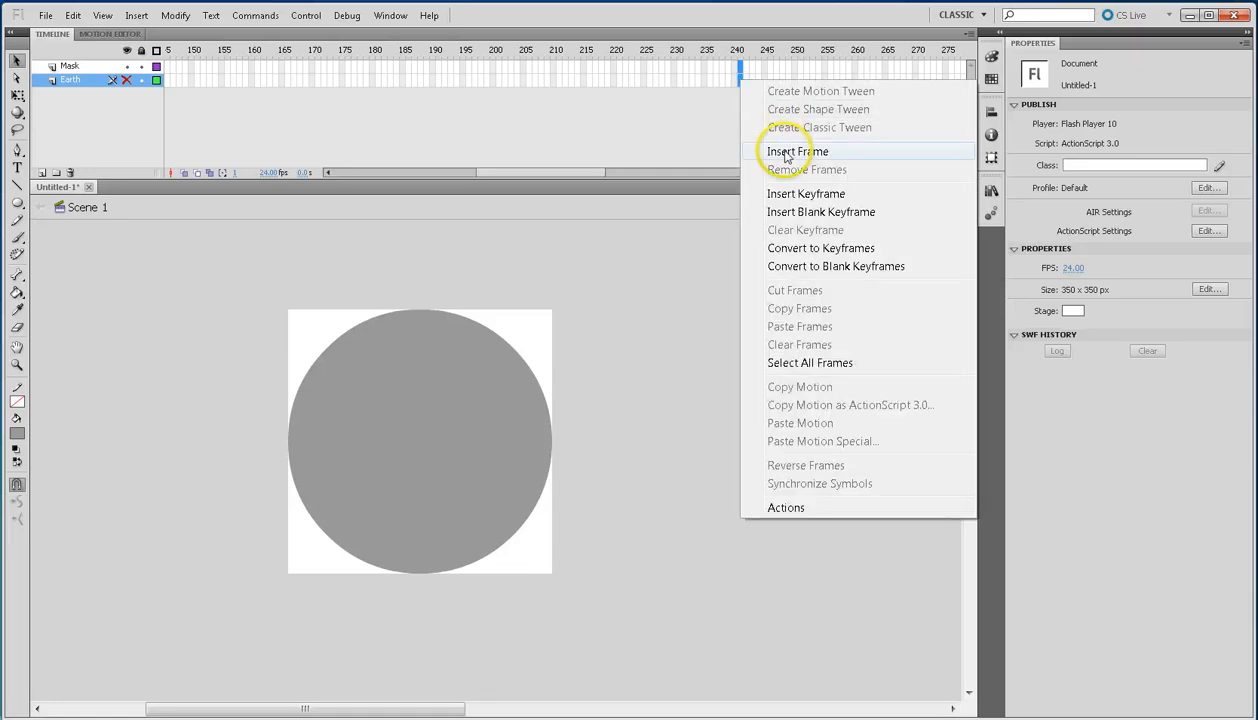
left_click(796, 152)
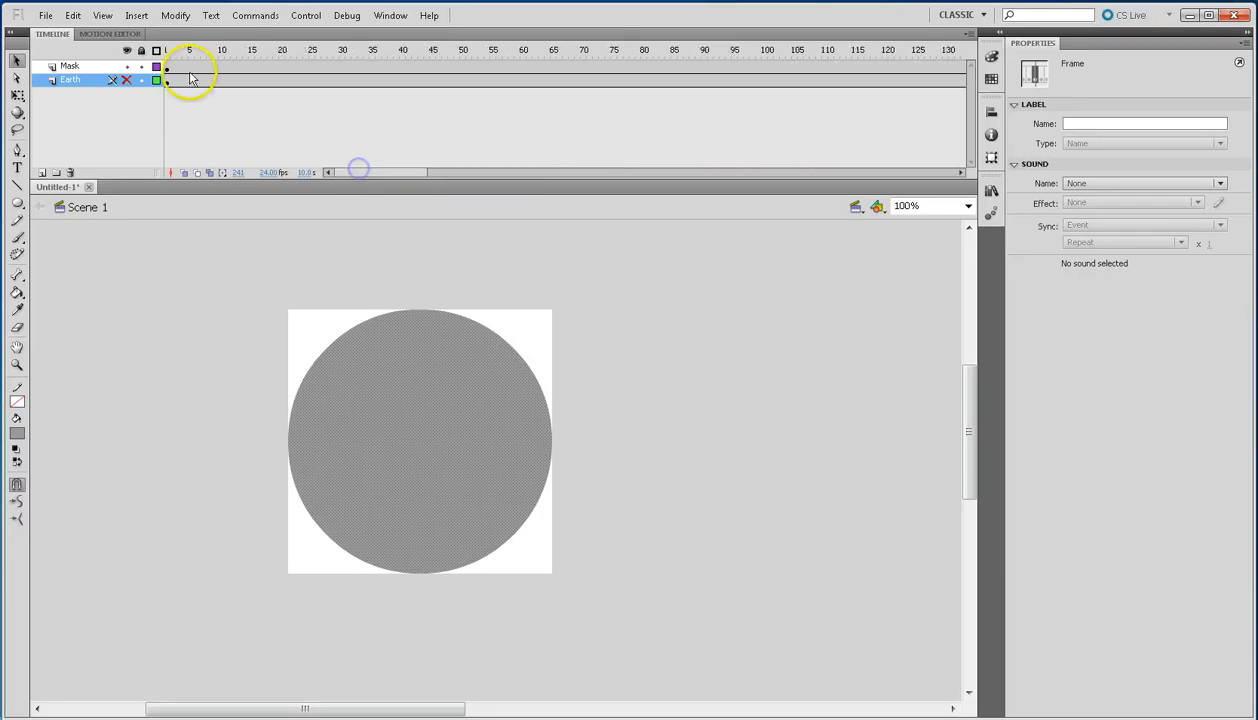
mouse_move(704, 100)
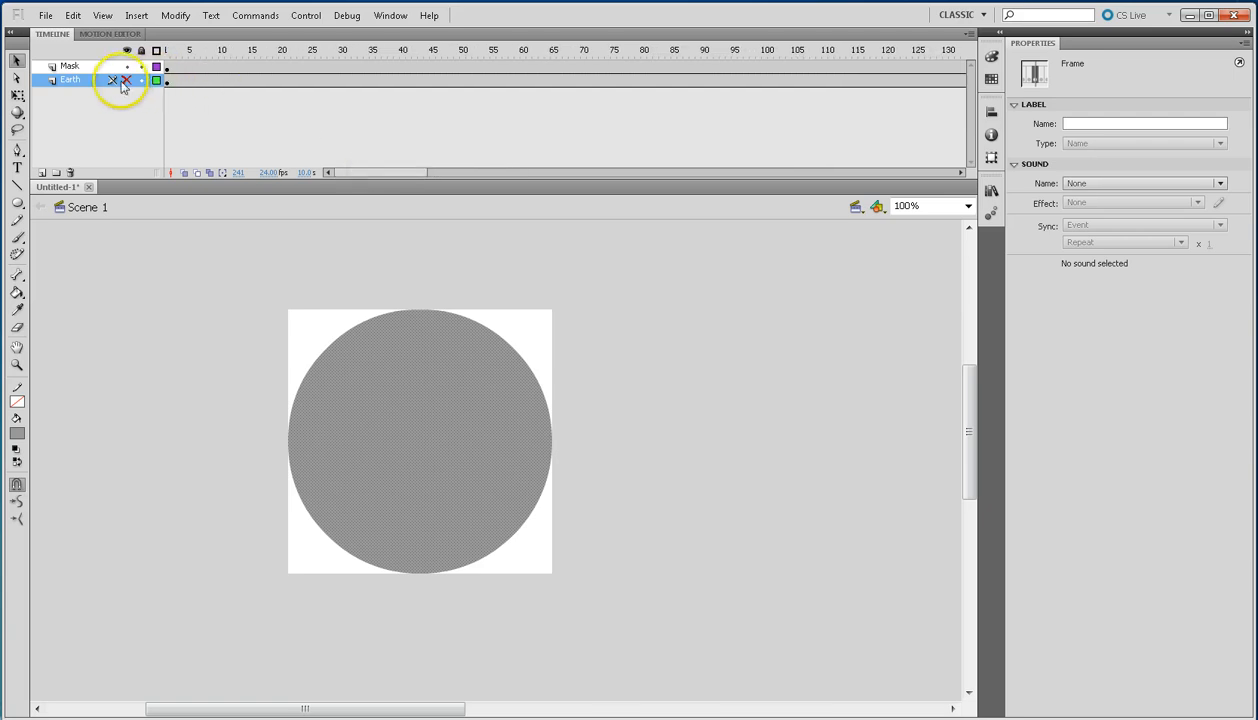
Unhide Earth and set the Mask layer's type to Mask from its context menu.
left_click(128, 80)
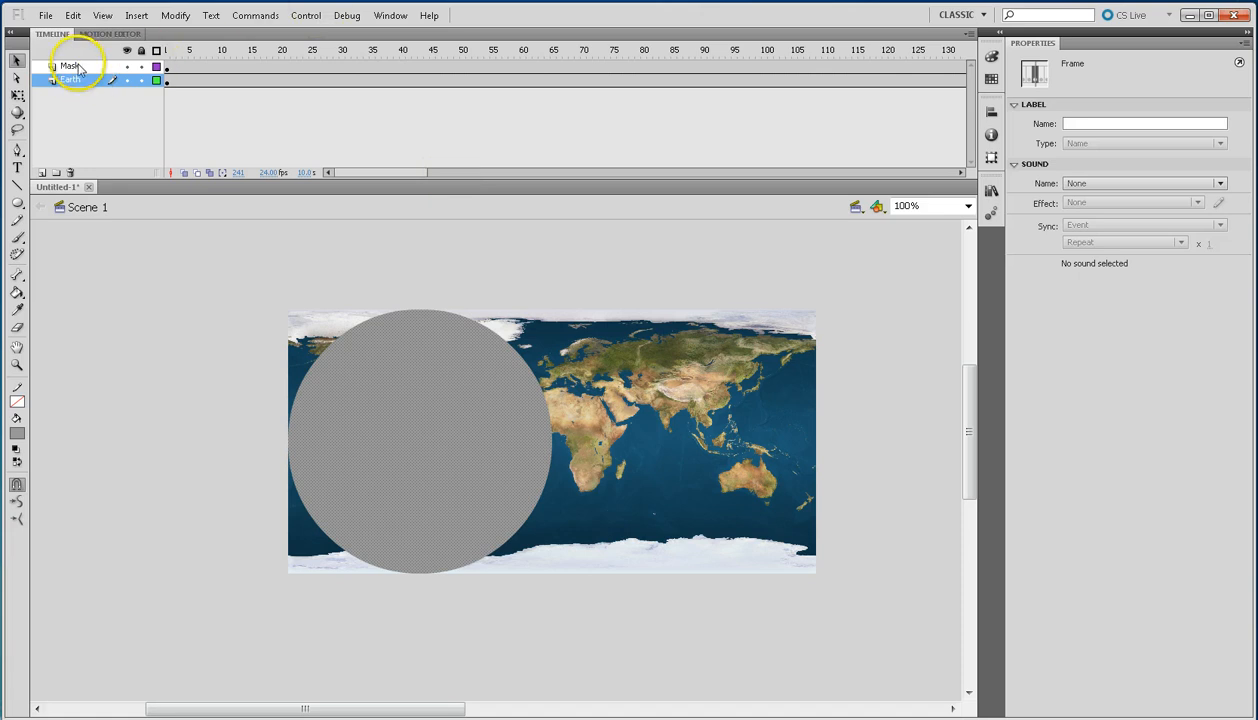
right_click(68, 66)
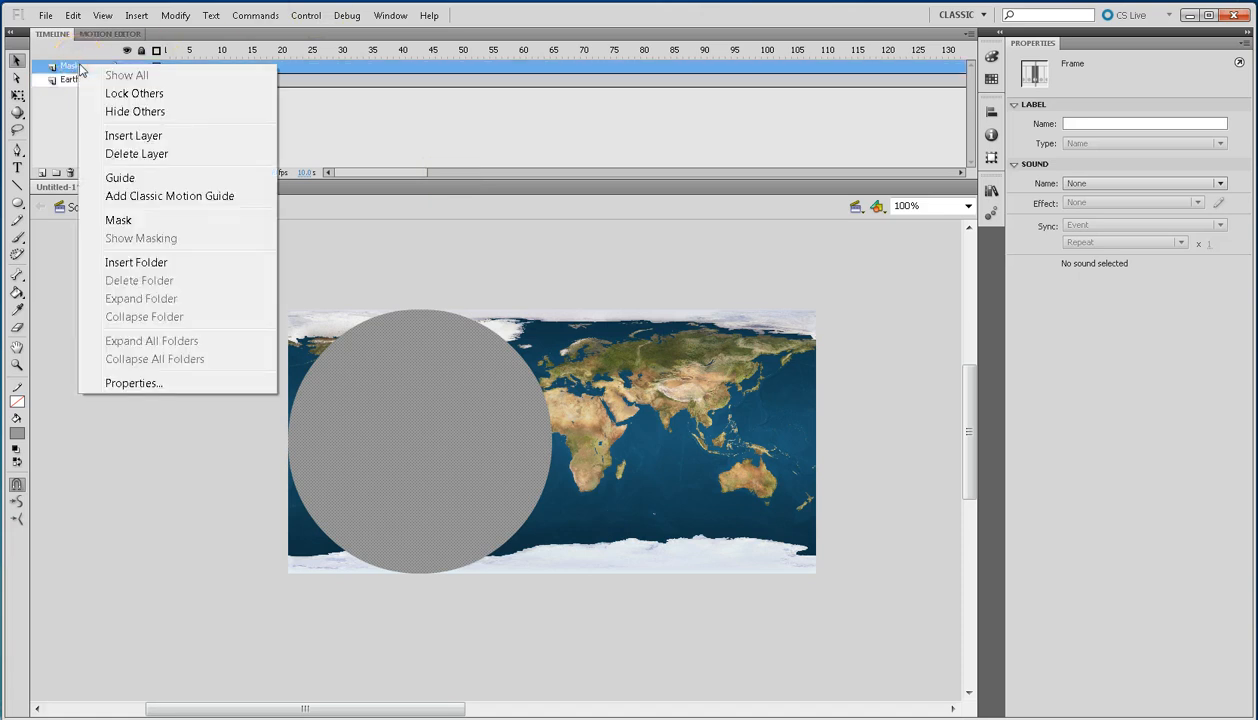
mouse_move(118, 218)
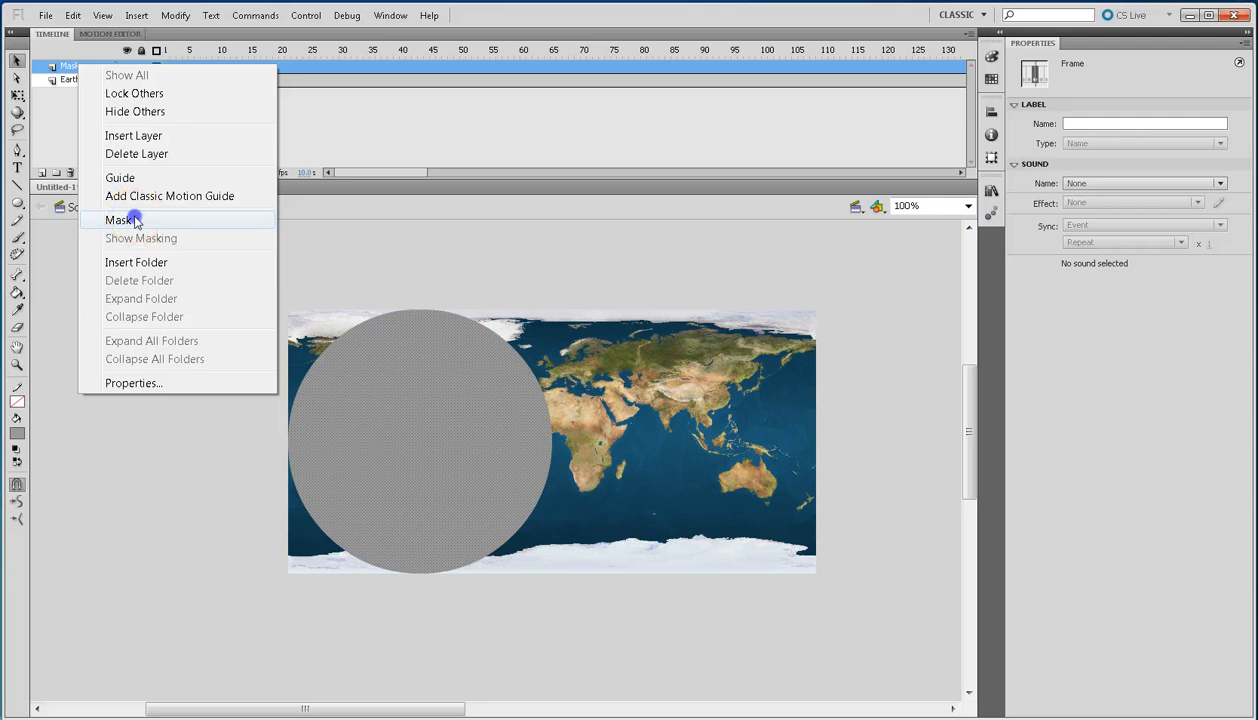
left_click(120, 218)
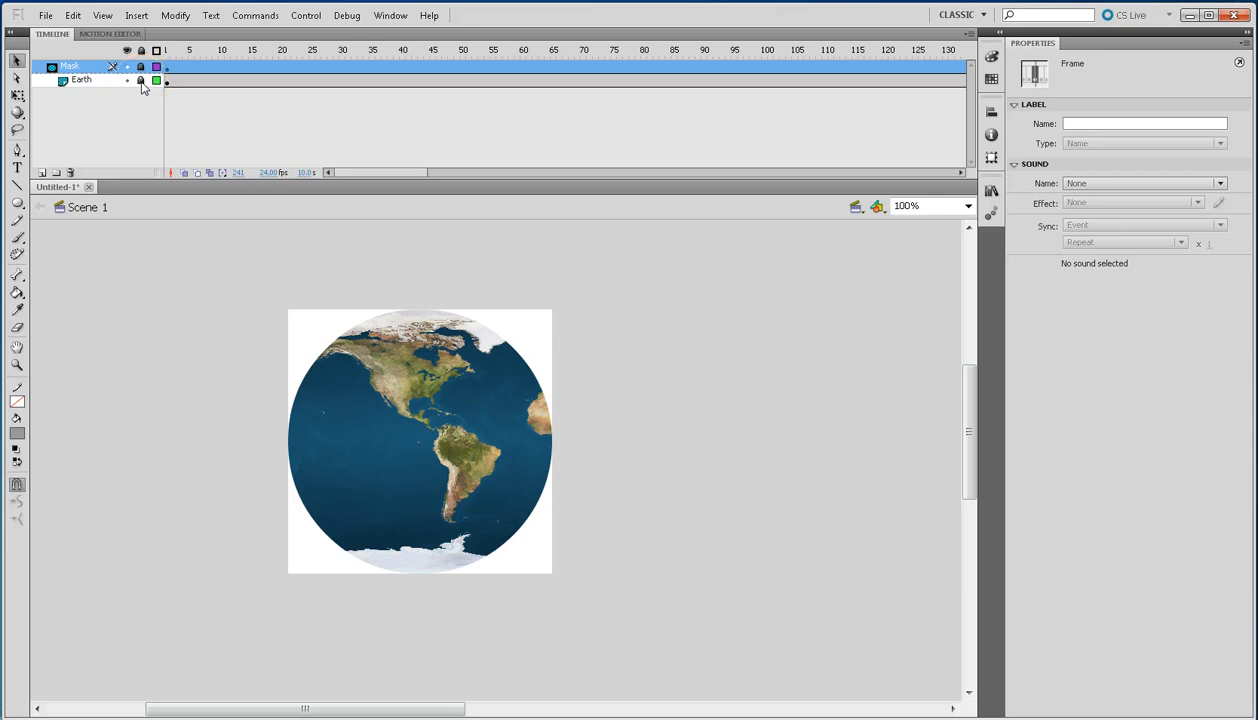
Unlock the mask and create a motion tween on Earth, converting the map to a symbol.
left_click(140, 80)
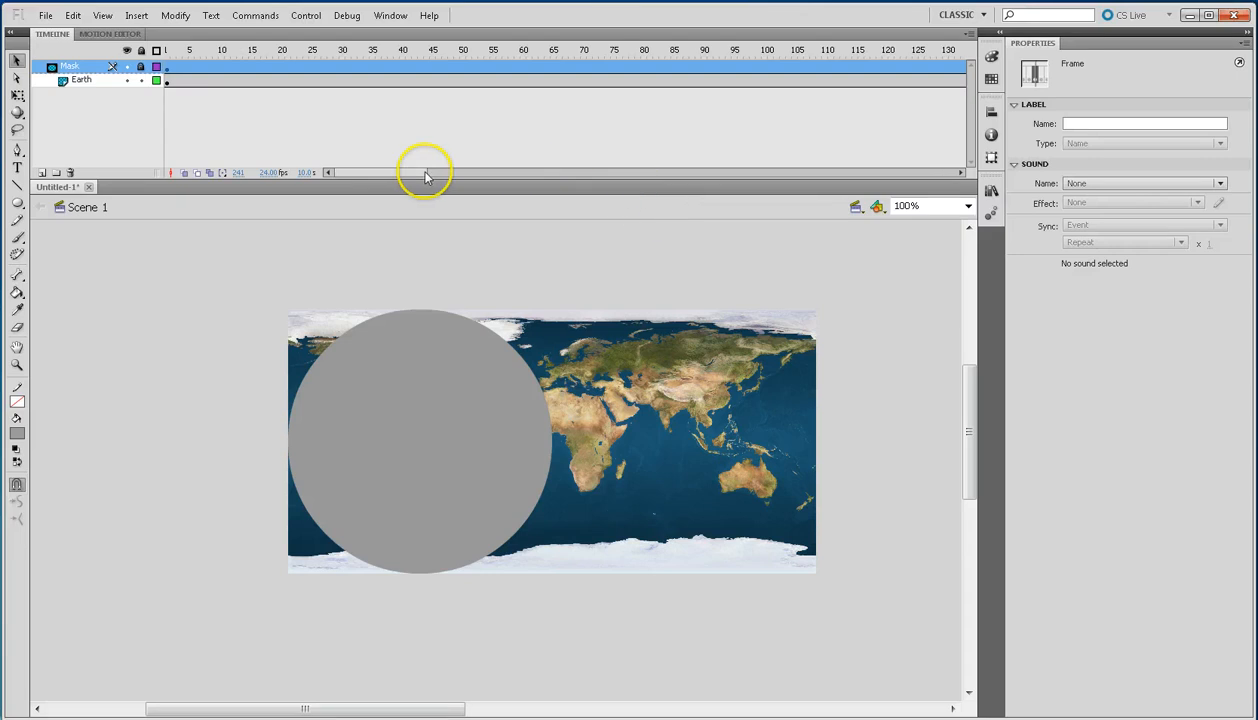
mouse_move(424, 172)
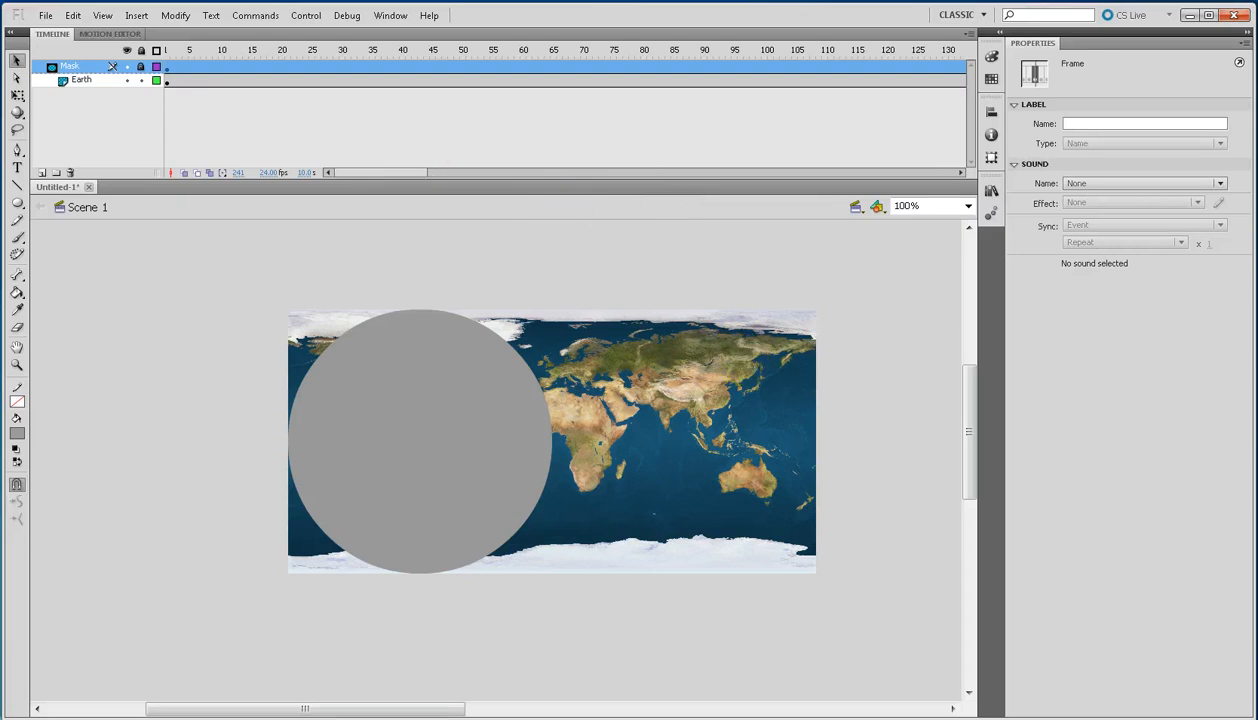
mouse_move(548, 88)
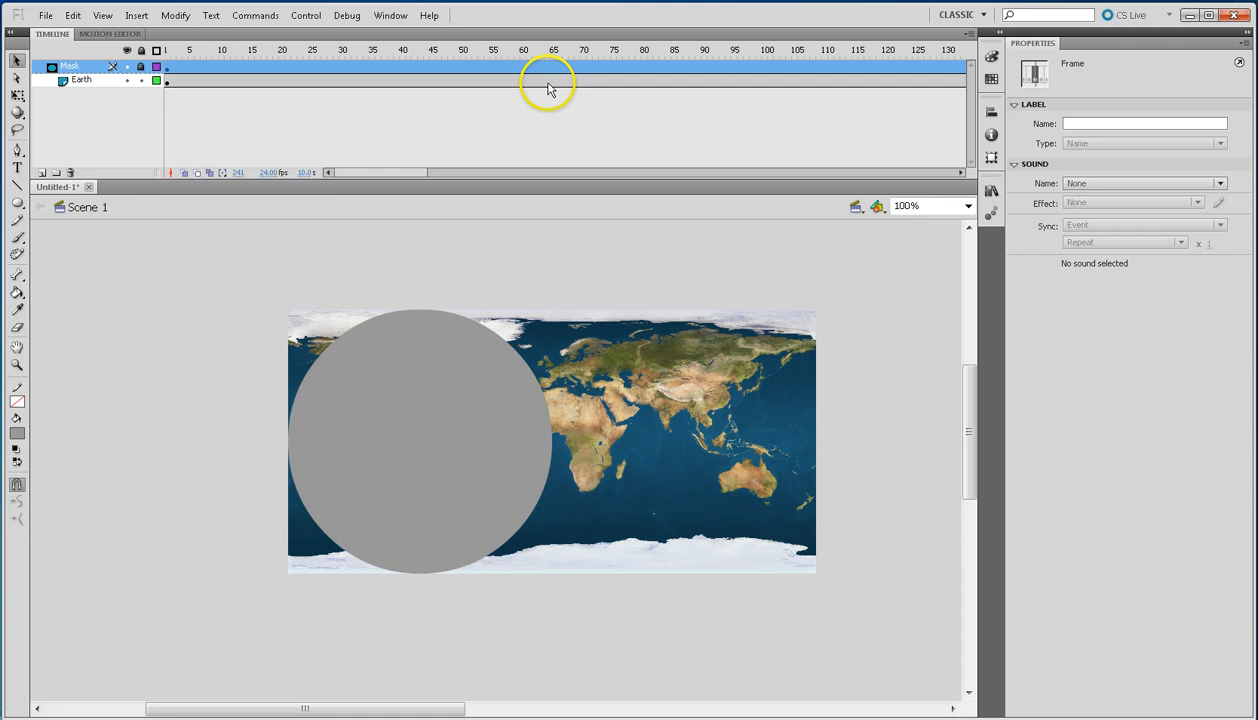
right_click(548, 82)
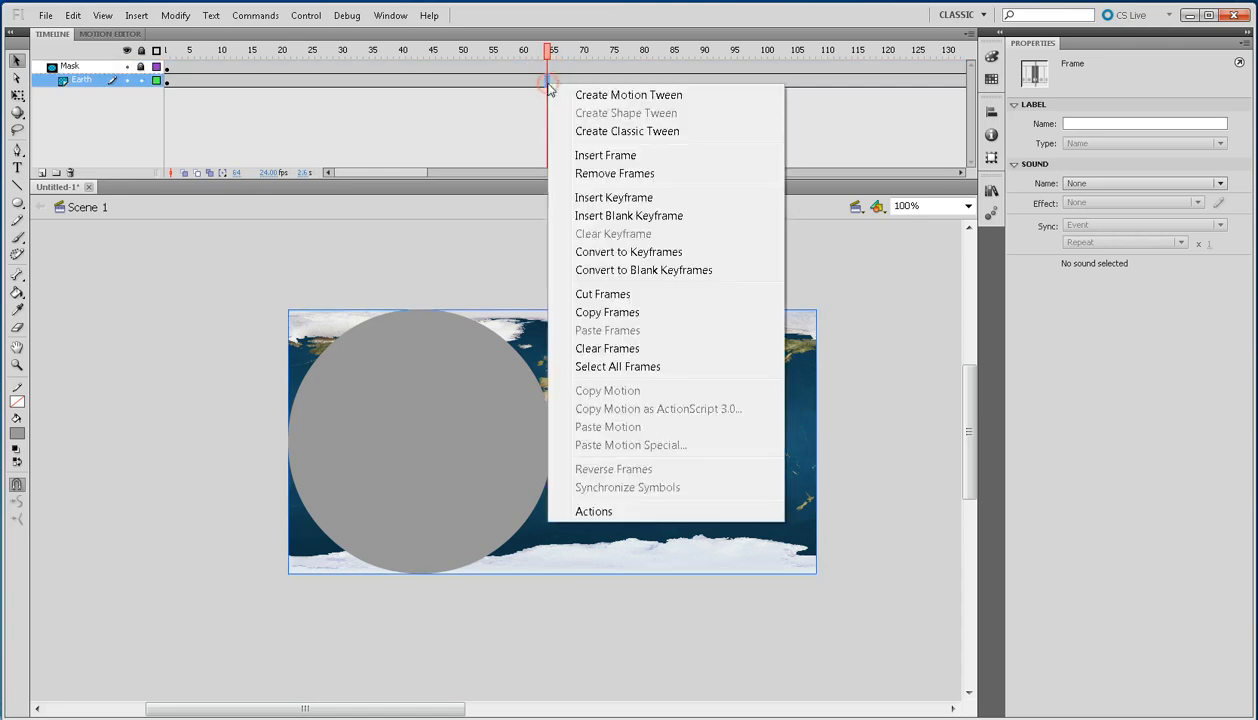
mouse_move(620, 100)
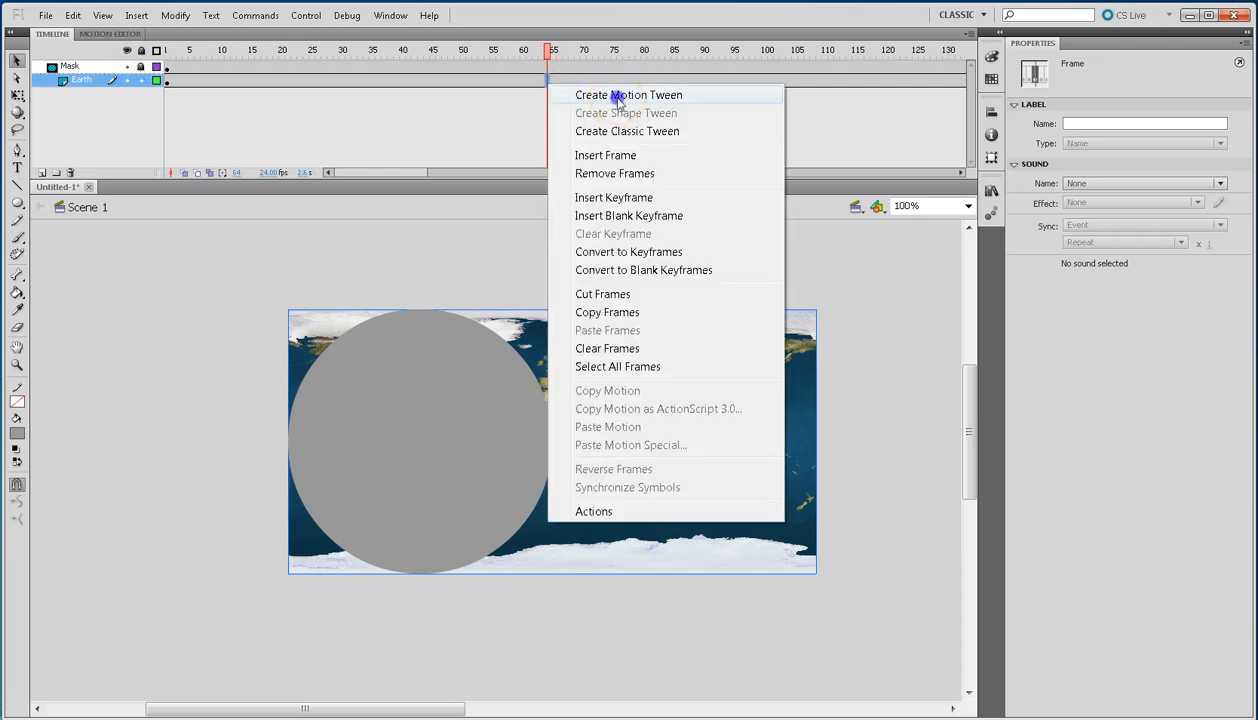
left_click(628, 94)
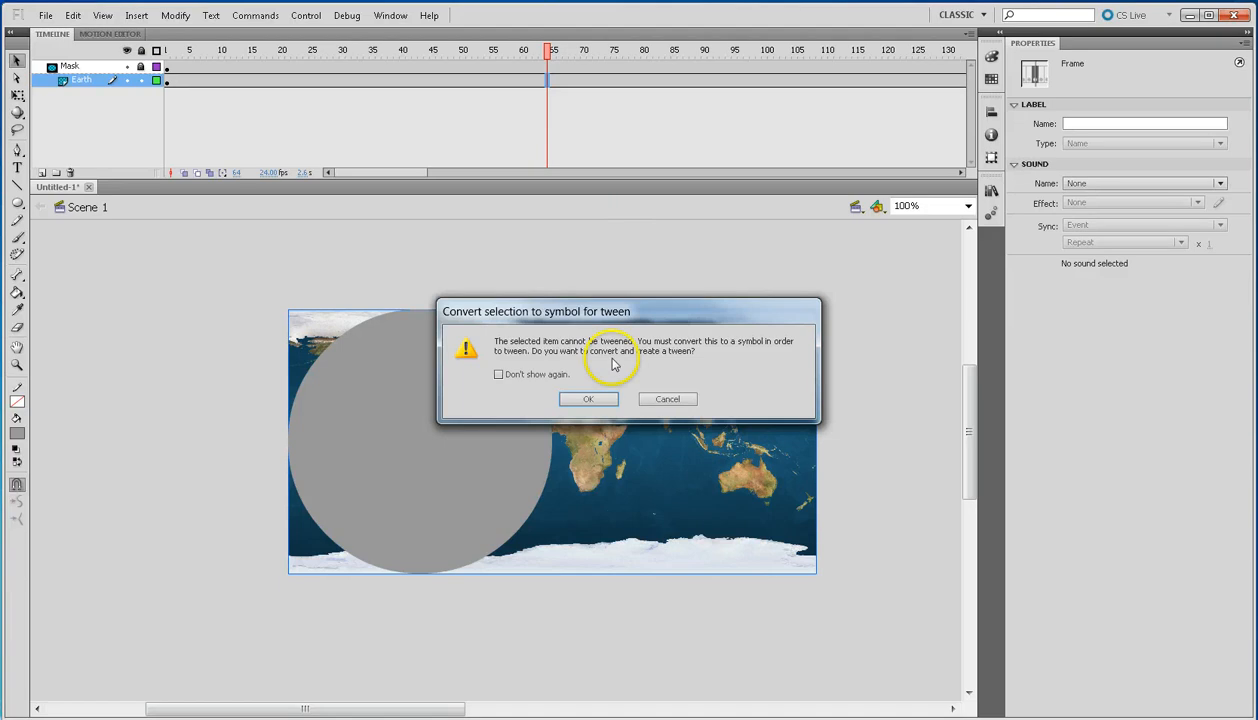
mouse_move(756, 352)
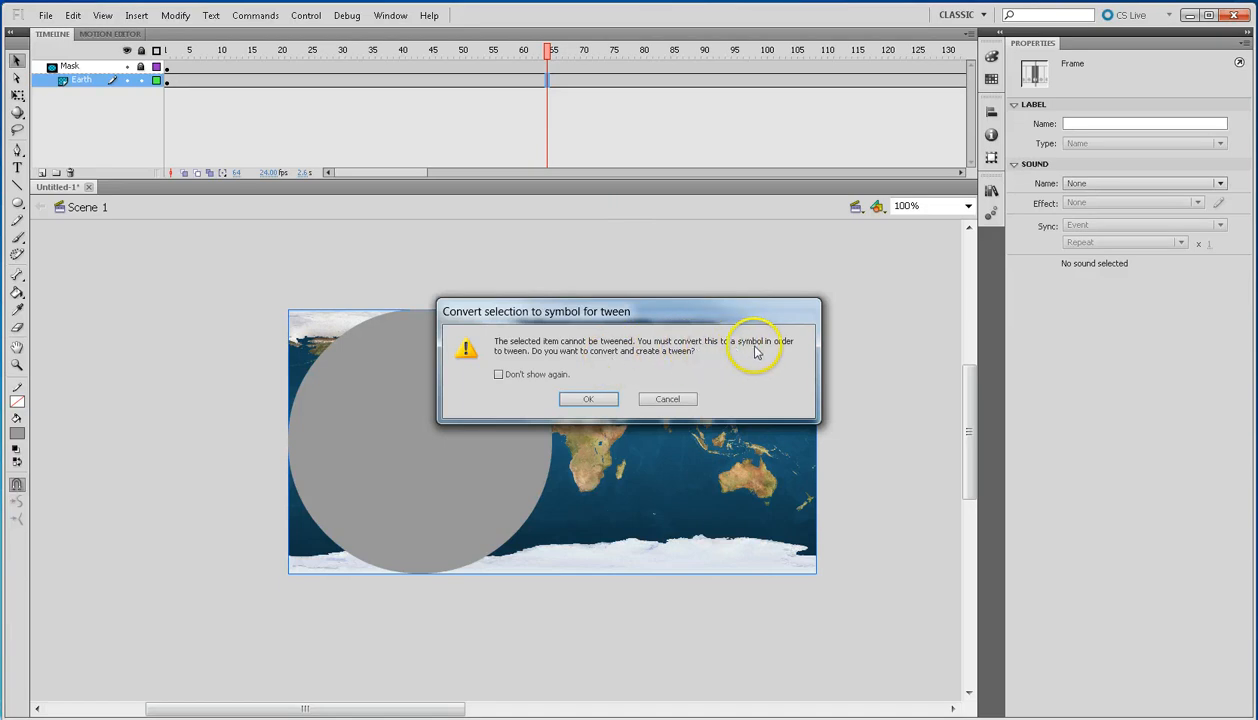
left_click(588, 398)
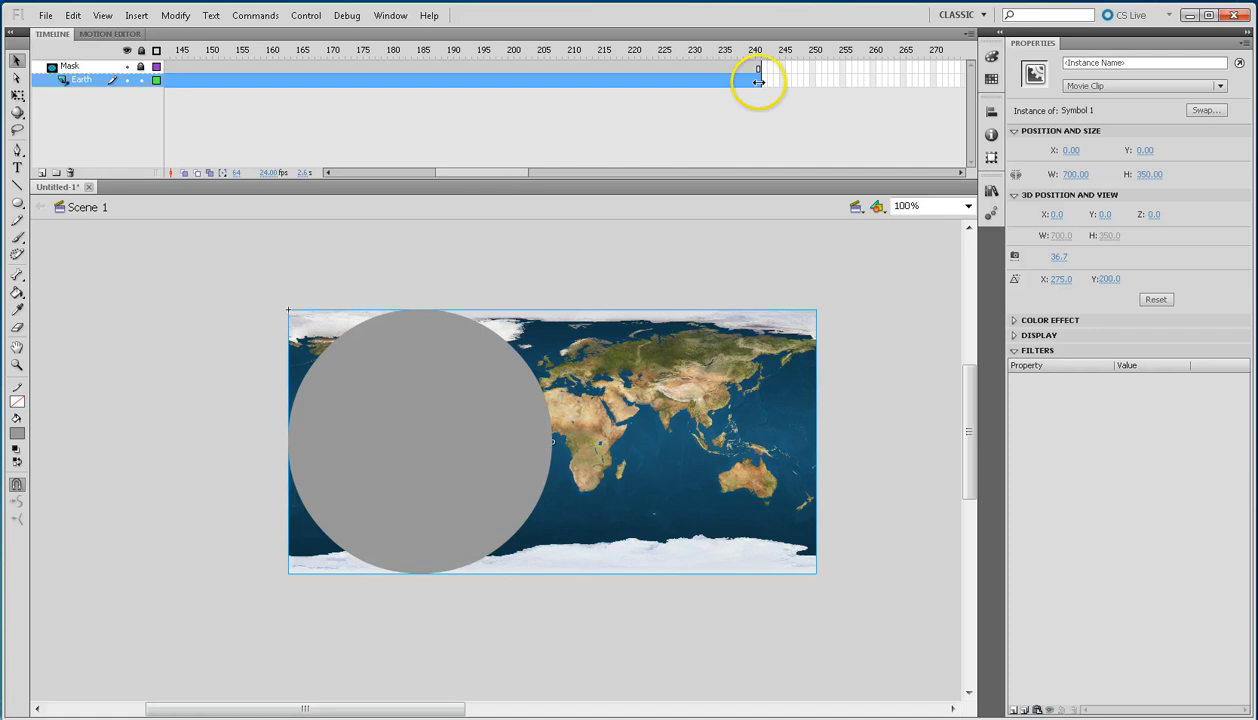
At frame 240 drag the map left past the circle, then scrub the timeline to check the slide.
left_click(758, 80)
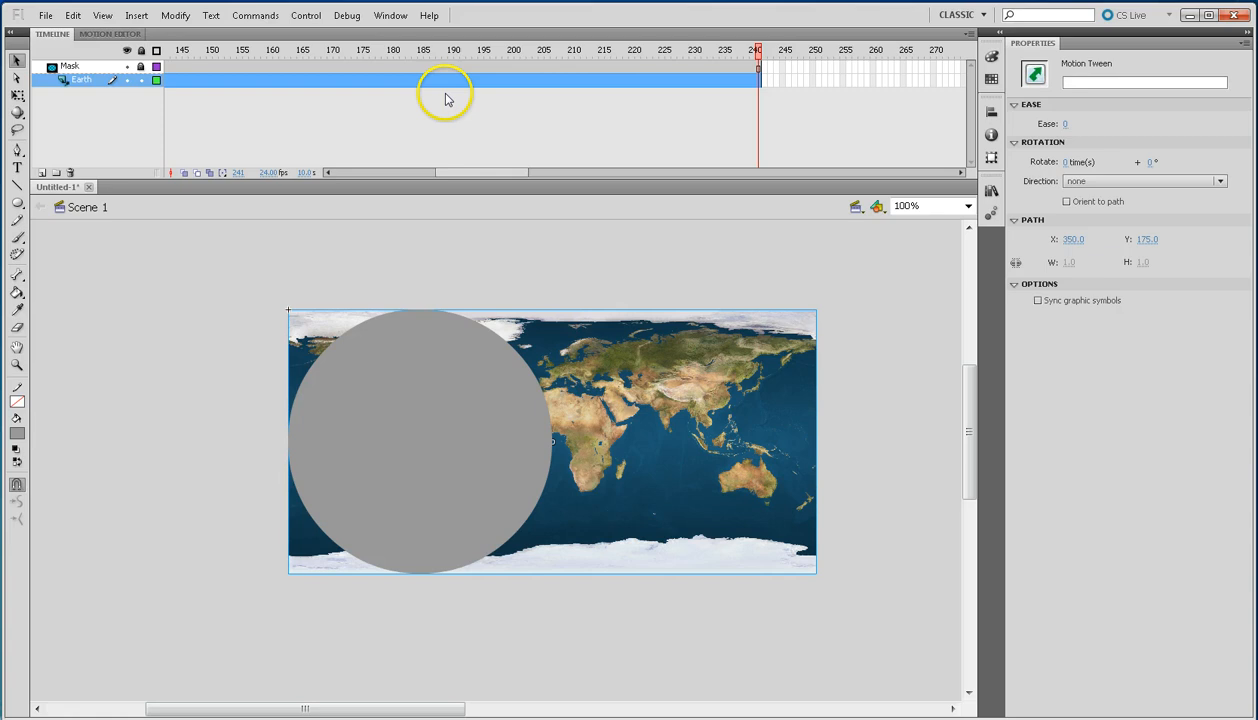
mouse_move(740, 336)
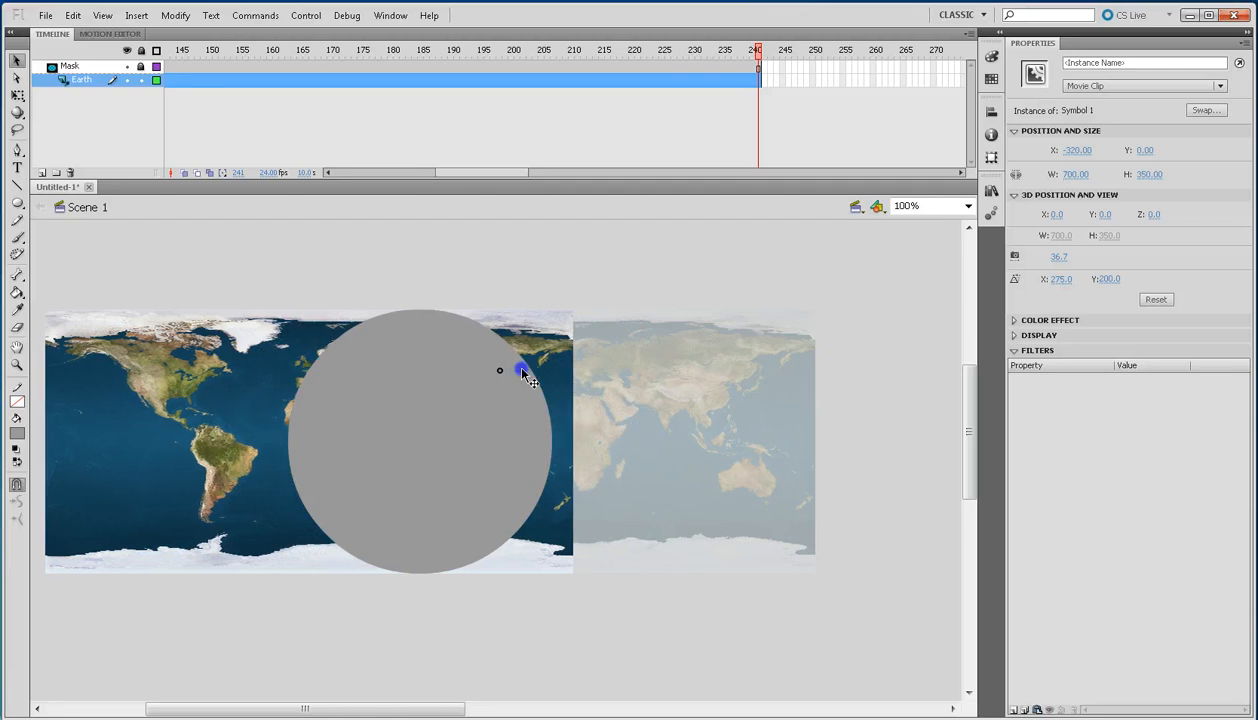
left_click_drag(522, 370, 480, 376)
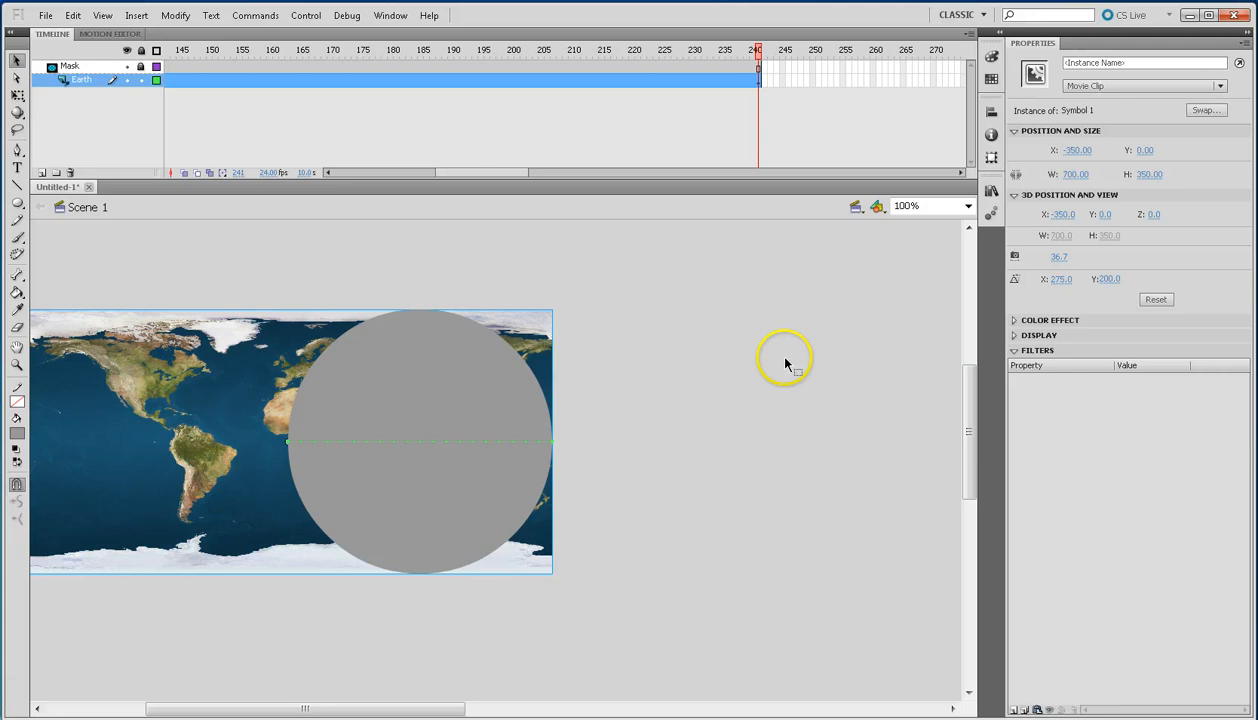
mouse_move(578, 314)
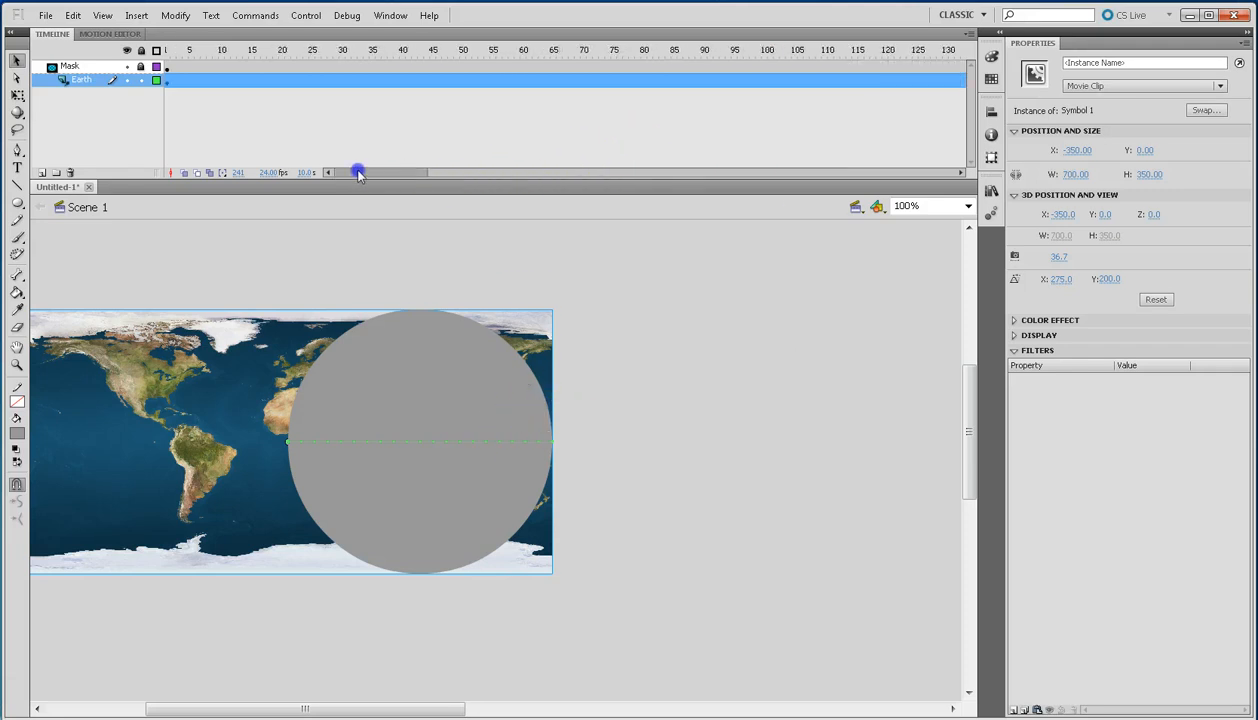
left_click_drag(358, 172, 392, 172)
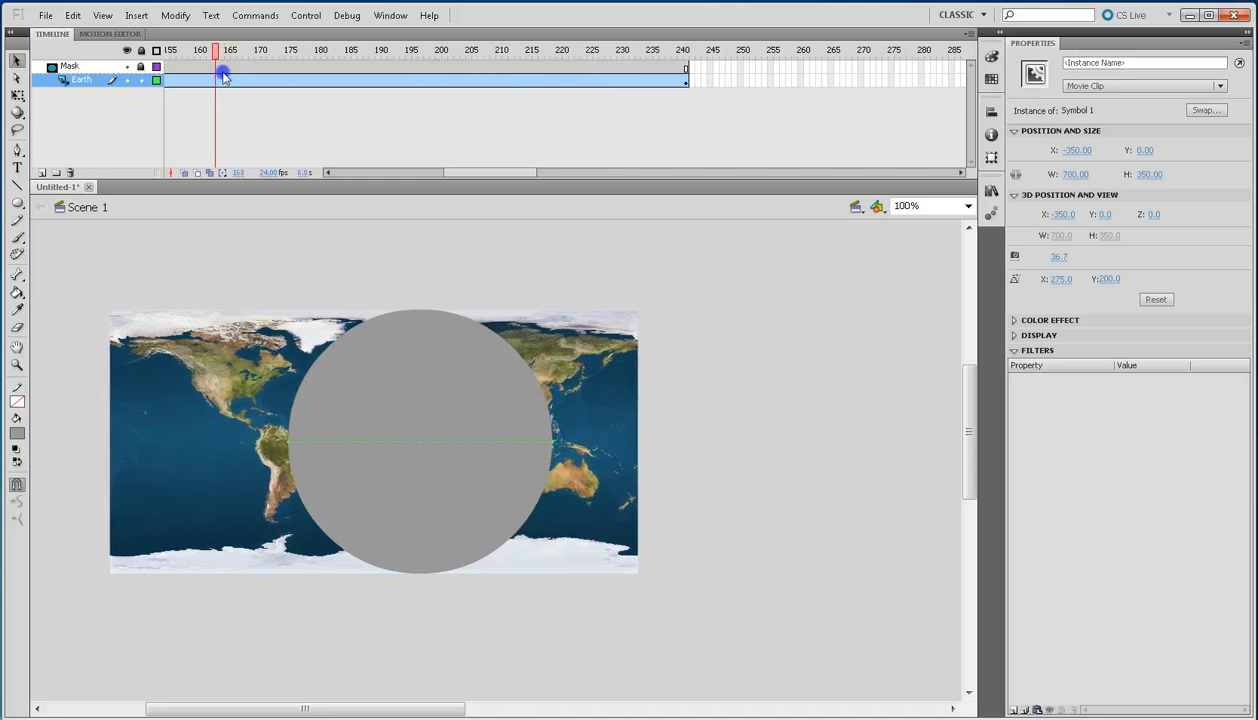
left_click_drag(224, 50, 178, 50)
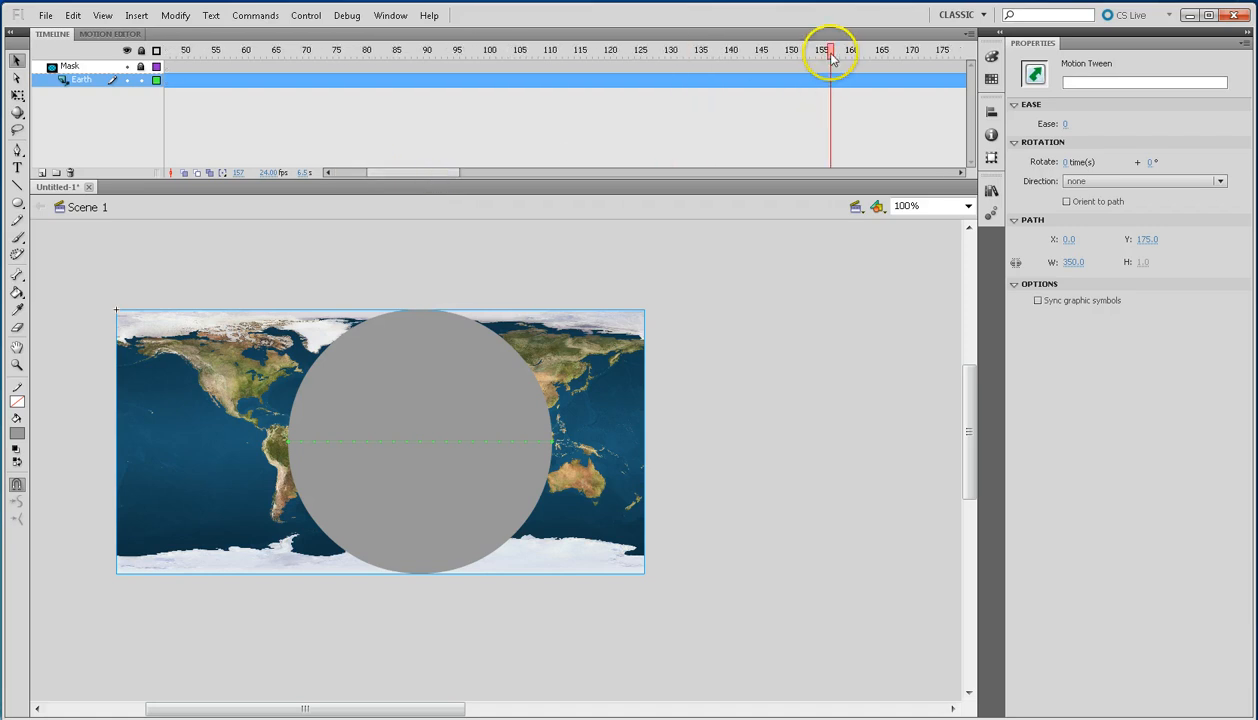
left_click(244, 50)
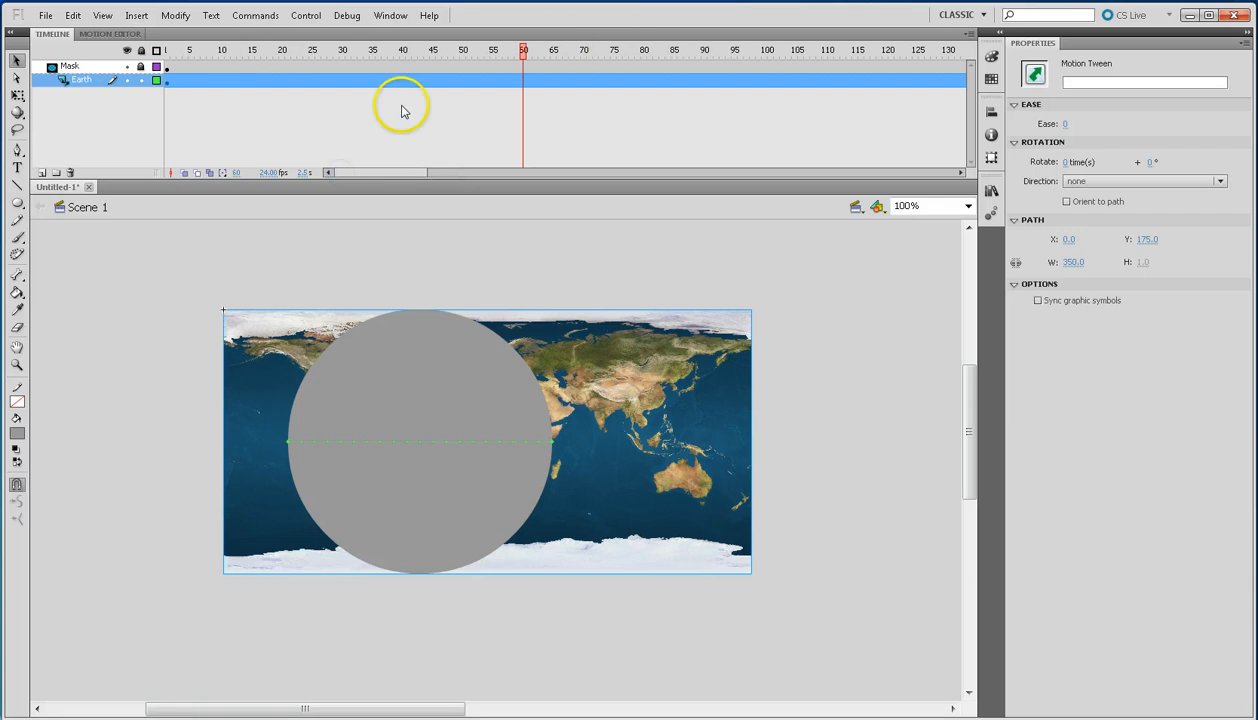
mouse_move(168, 88)
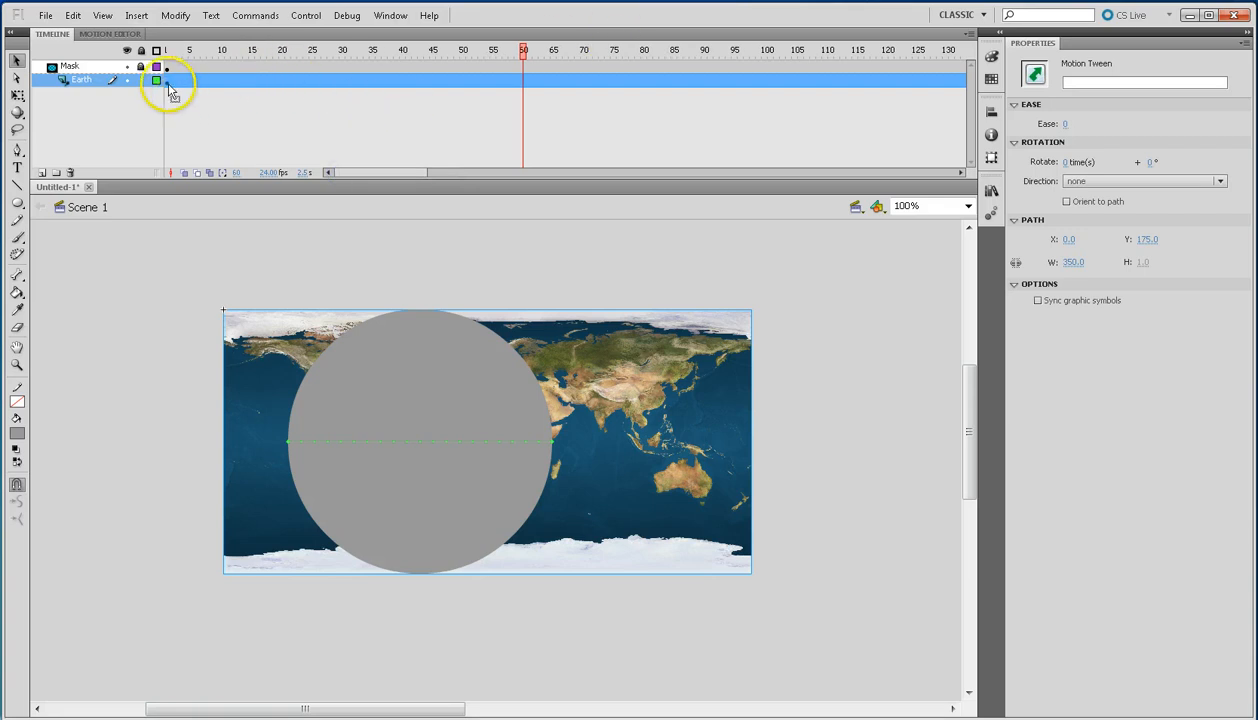
mouse_move(548, 120)
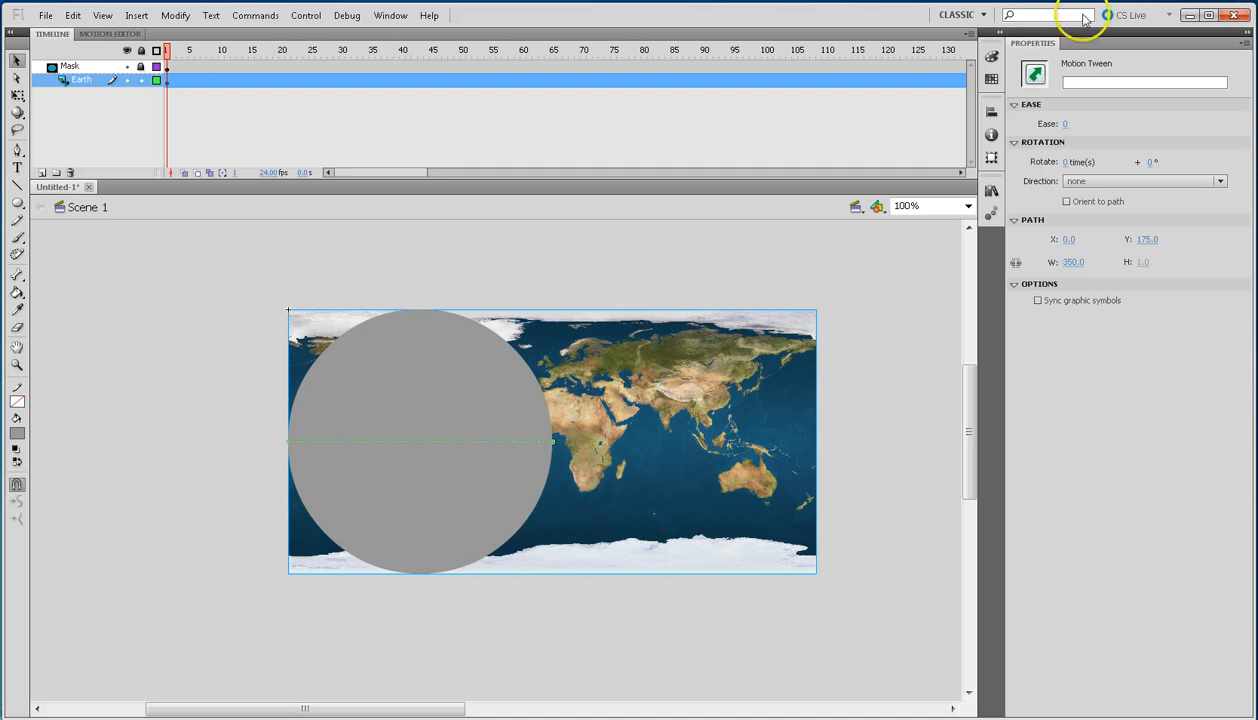
mouse_move(264, 112)
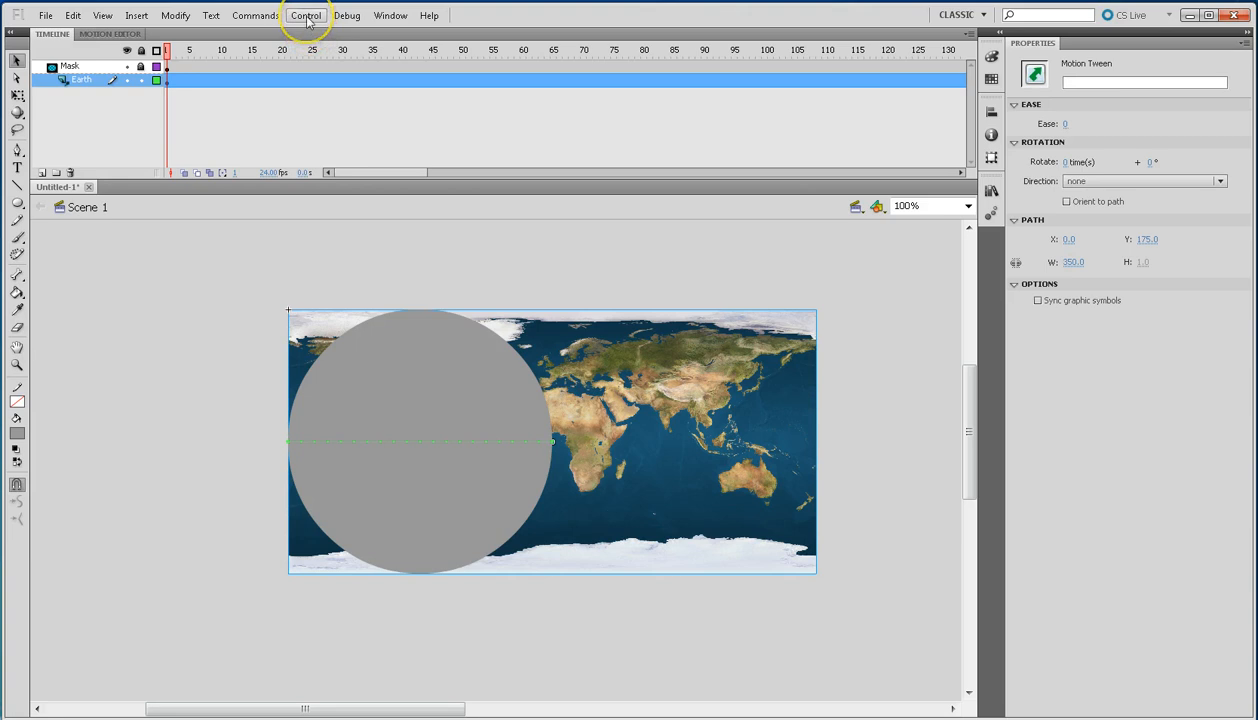
left_click(306, 16)
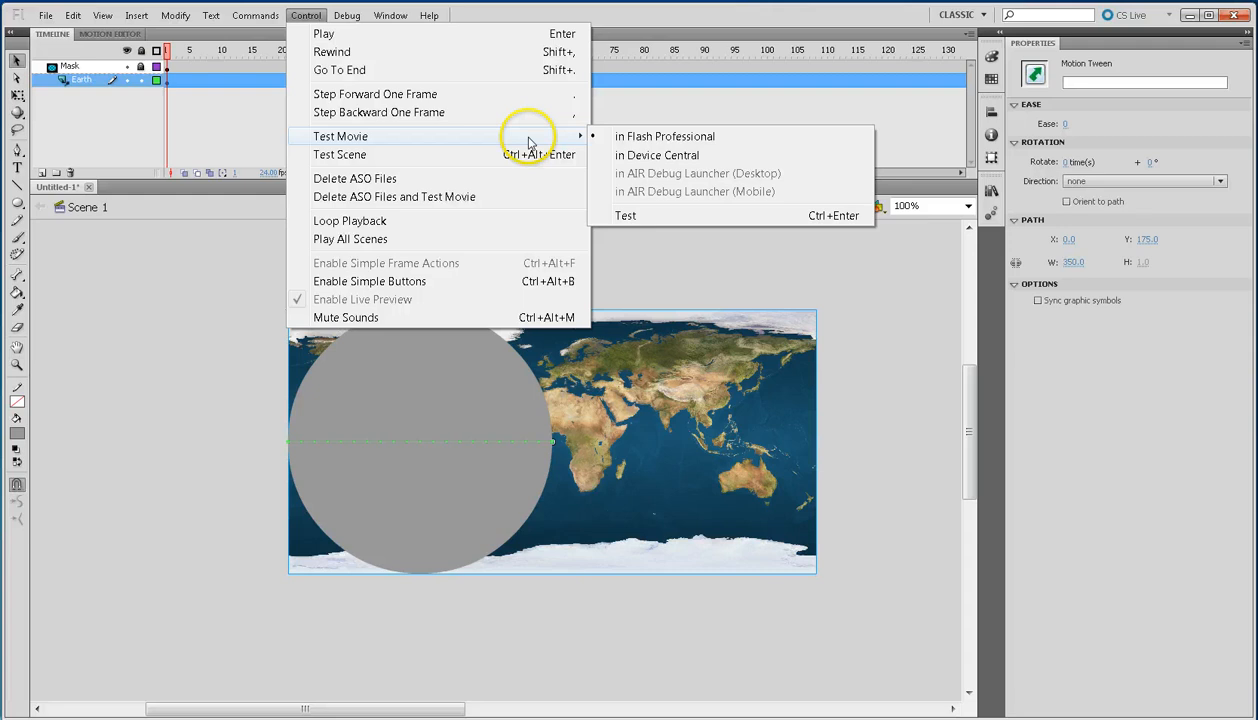
mouse_move(644, 144)
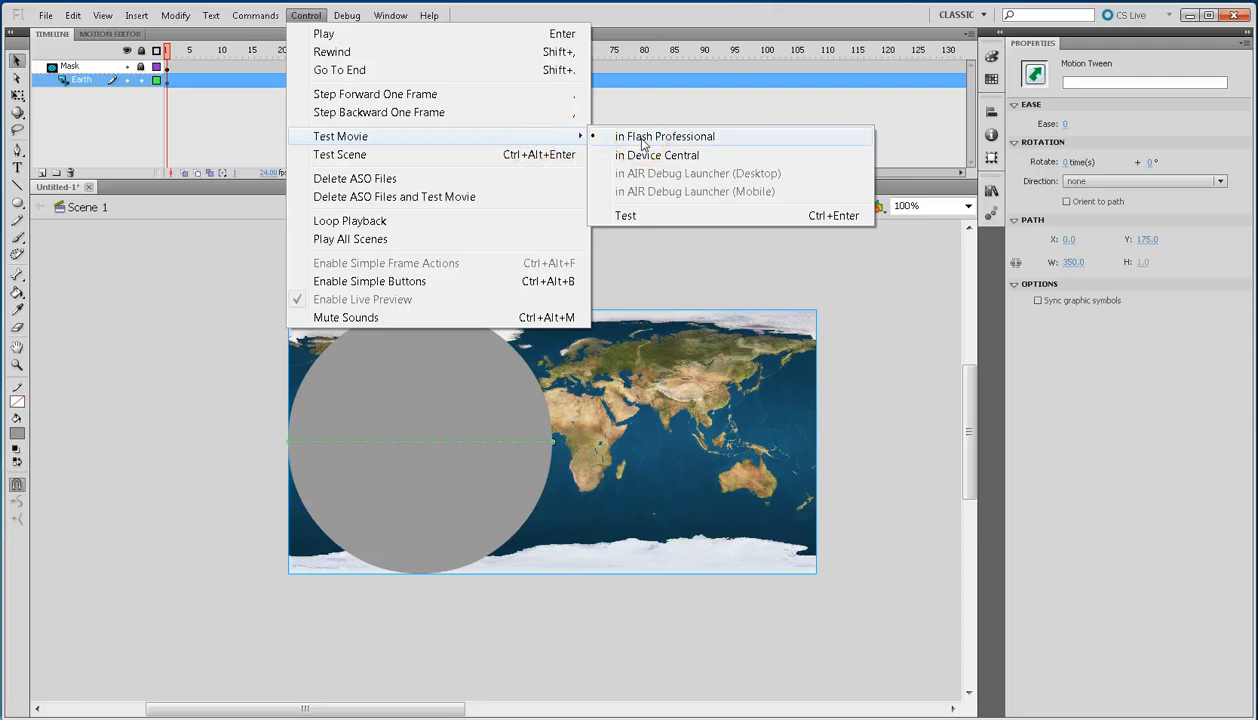
left_click(664, 136)
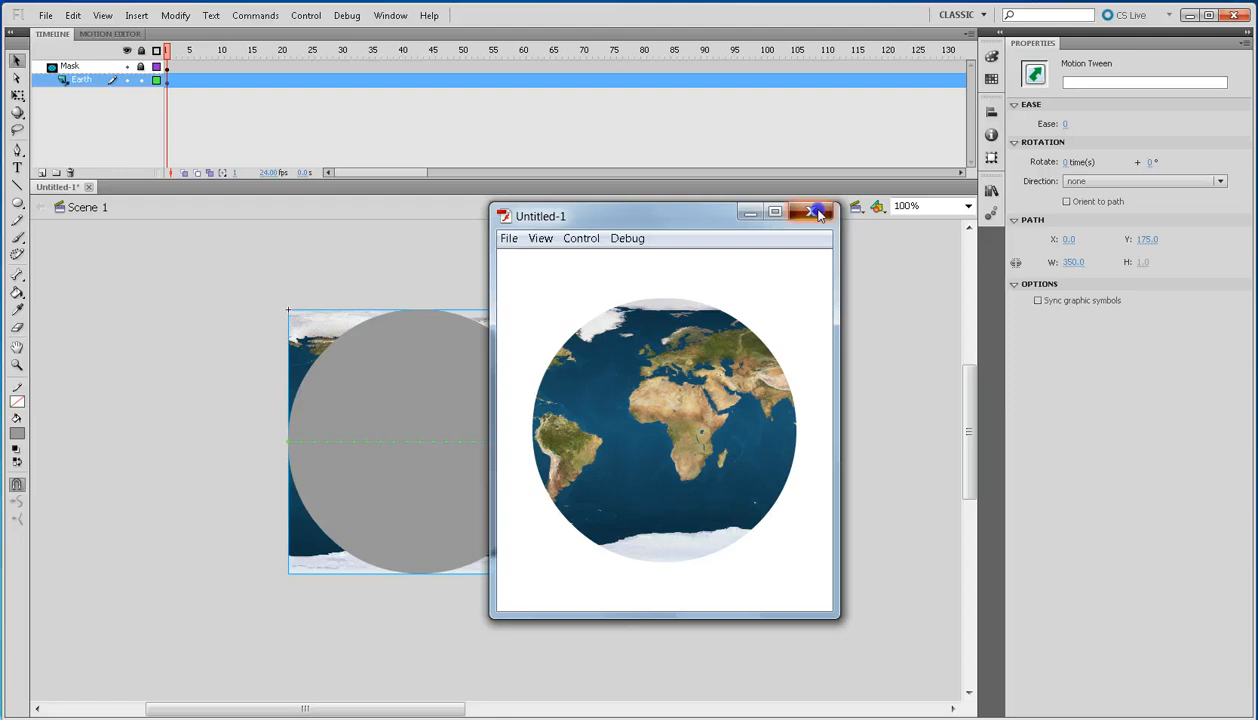
left_click(816, 212)
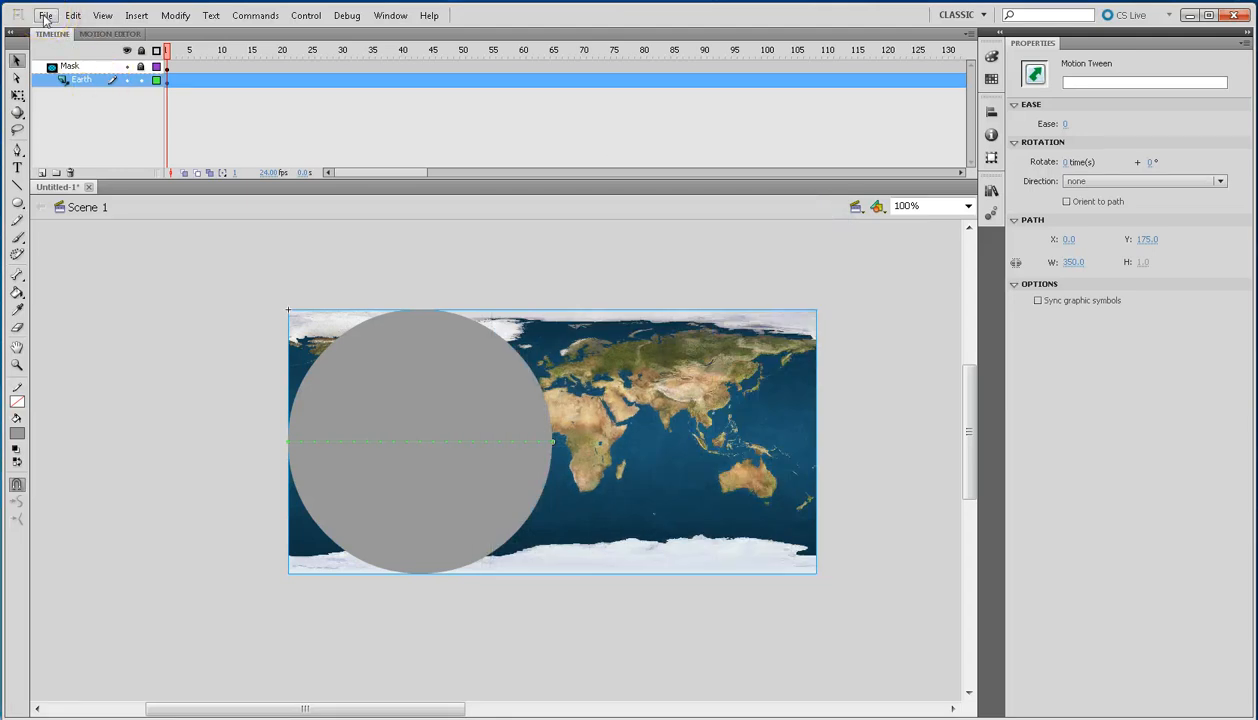
mouse_move(72, 16)
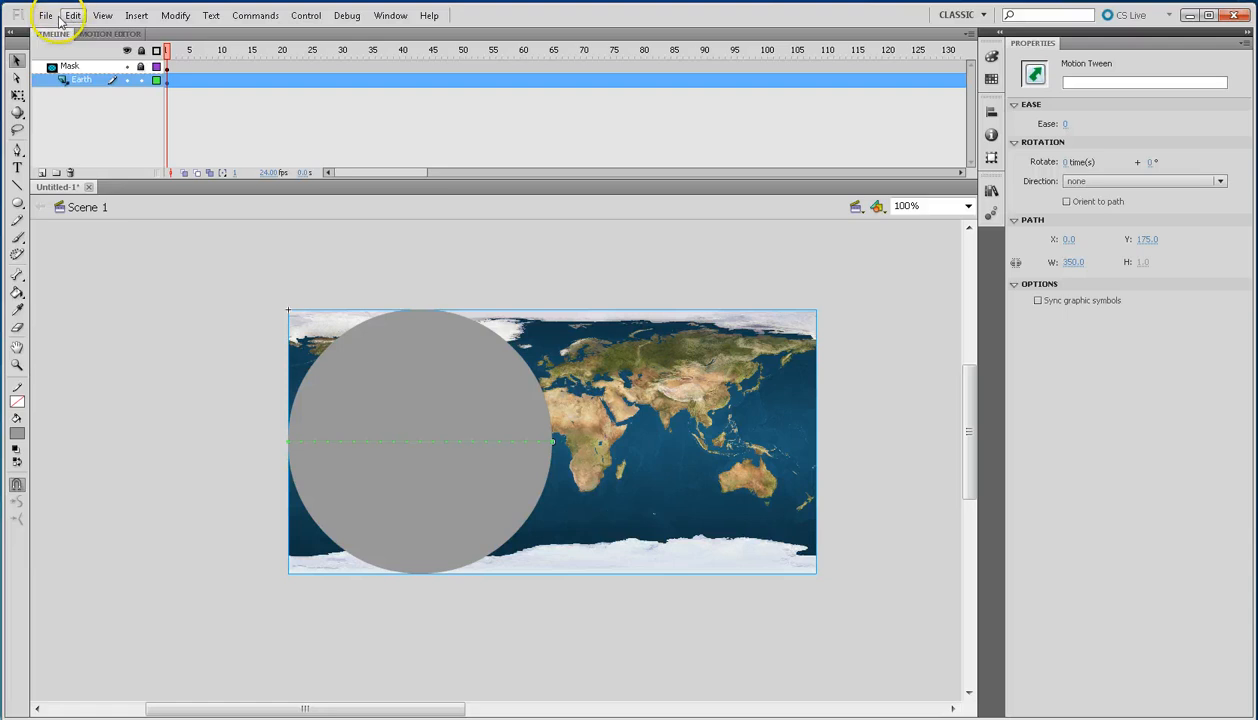
mouse_move(596, 392)
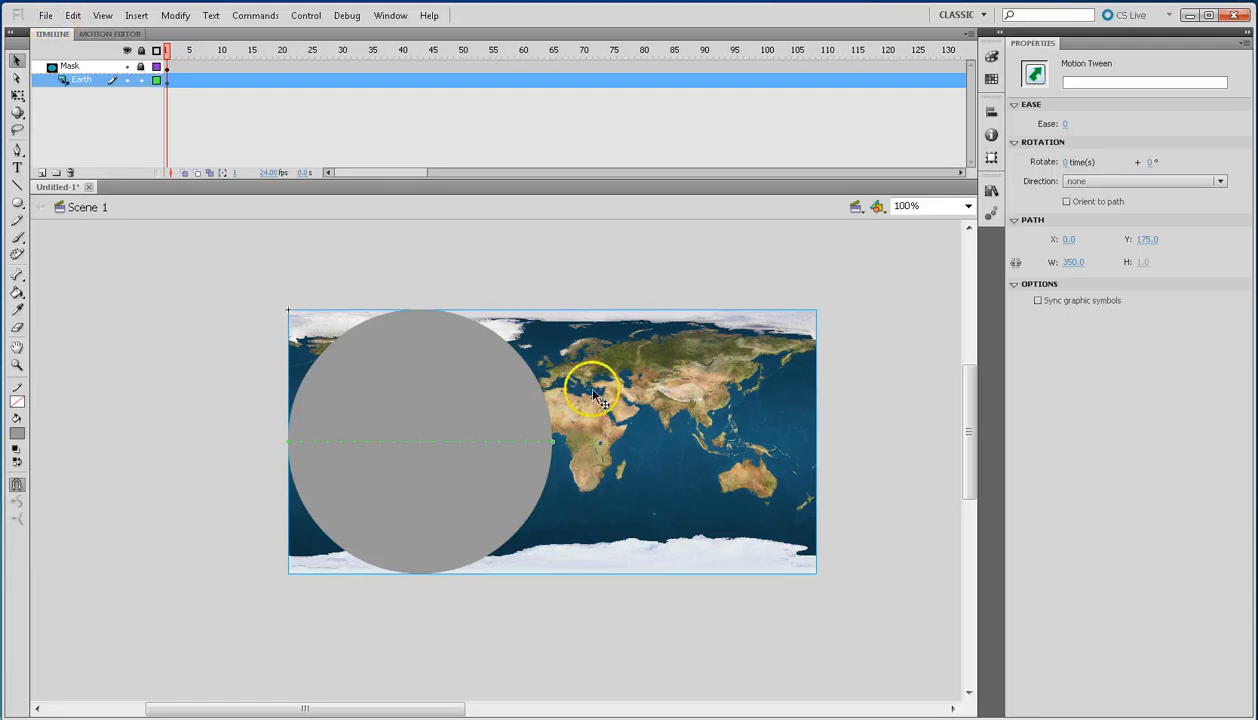
Bring up the File menu to reach Export Movie.
left_click(46, 16)
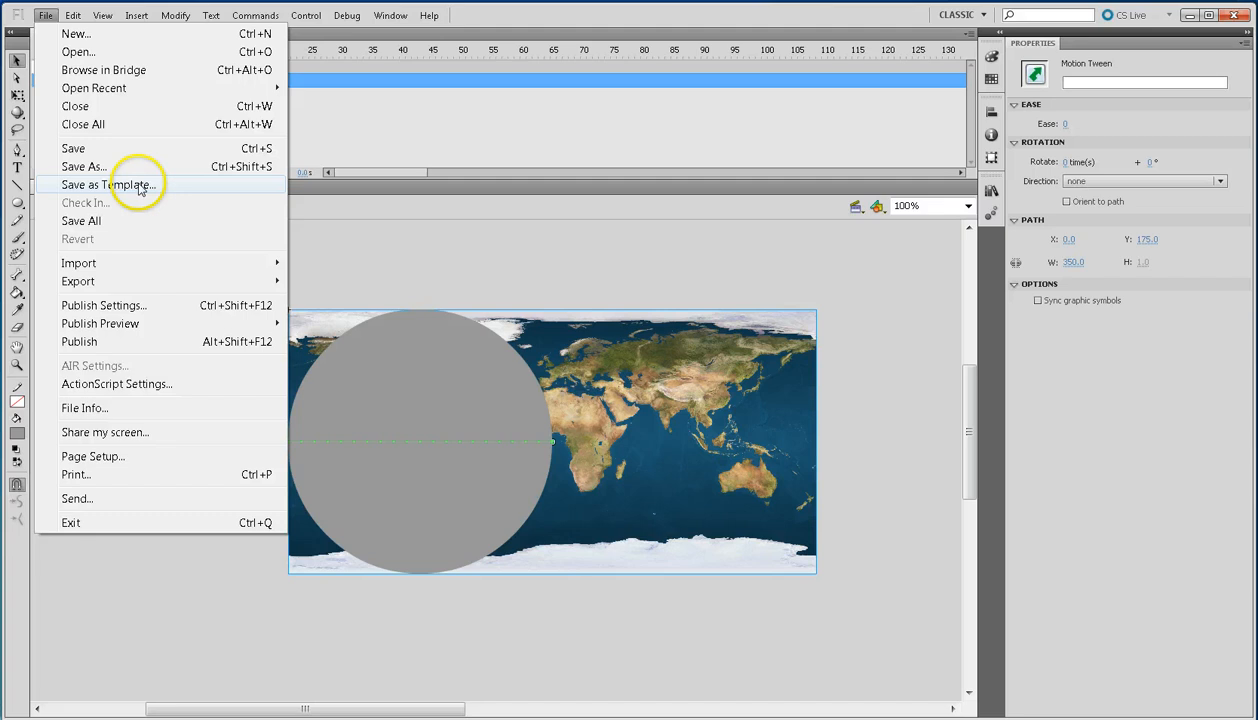
mouse_move(78, 280)
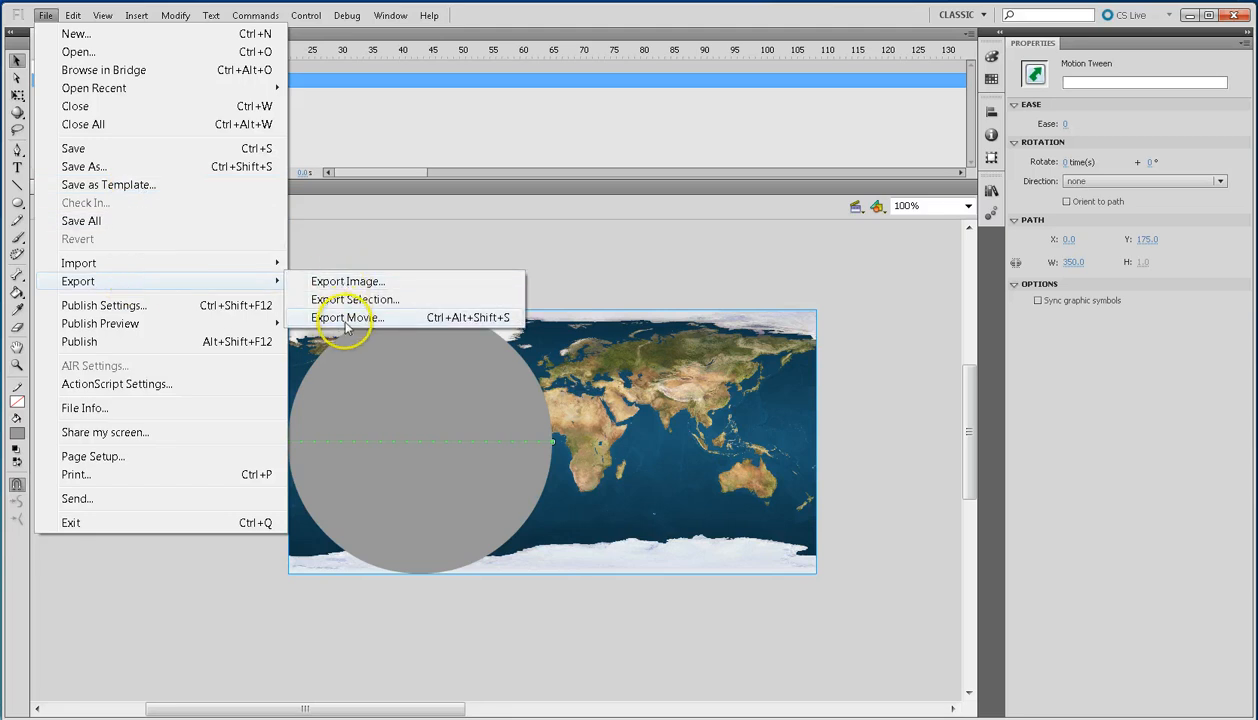
mouse_move(348, 322)
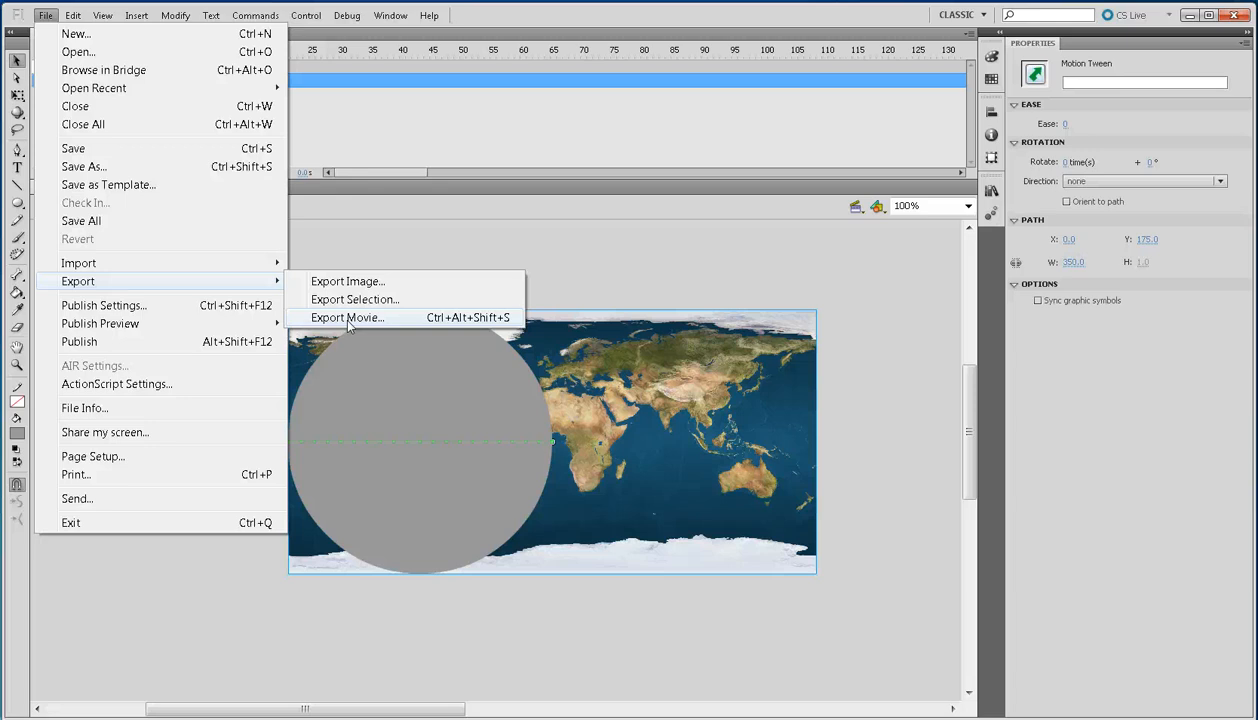
mouse_move(818, 280)
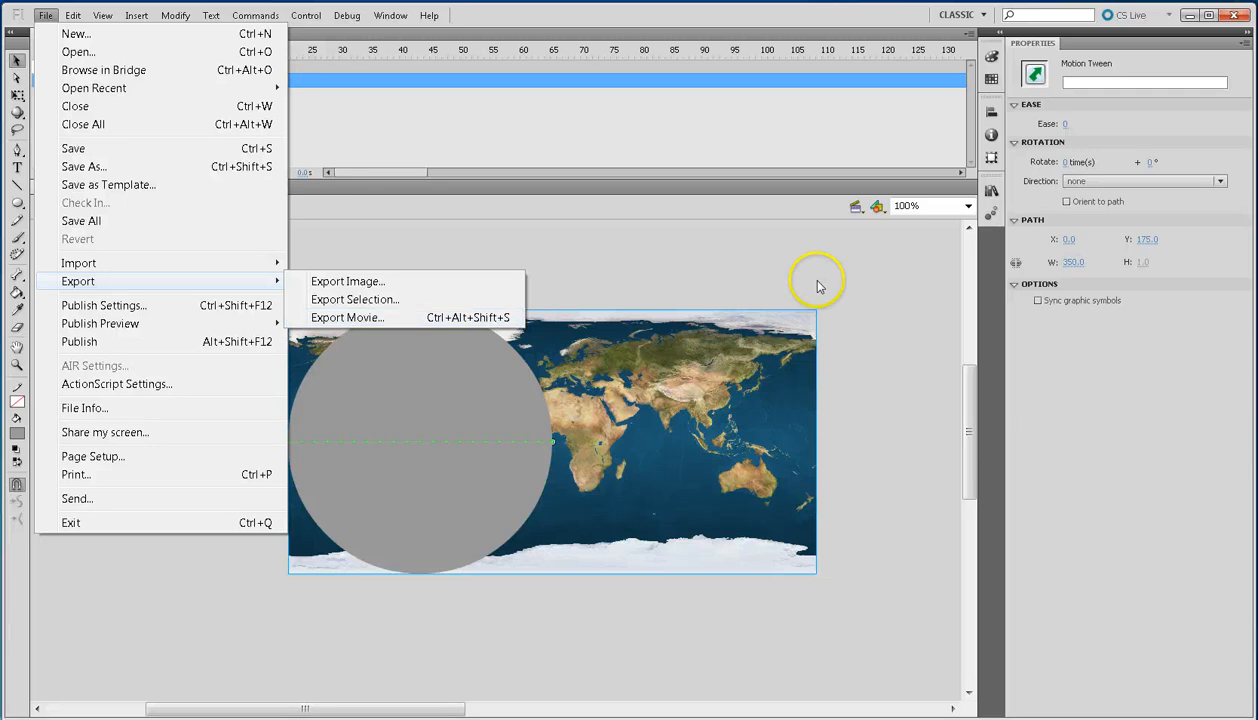